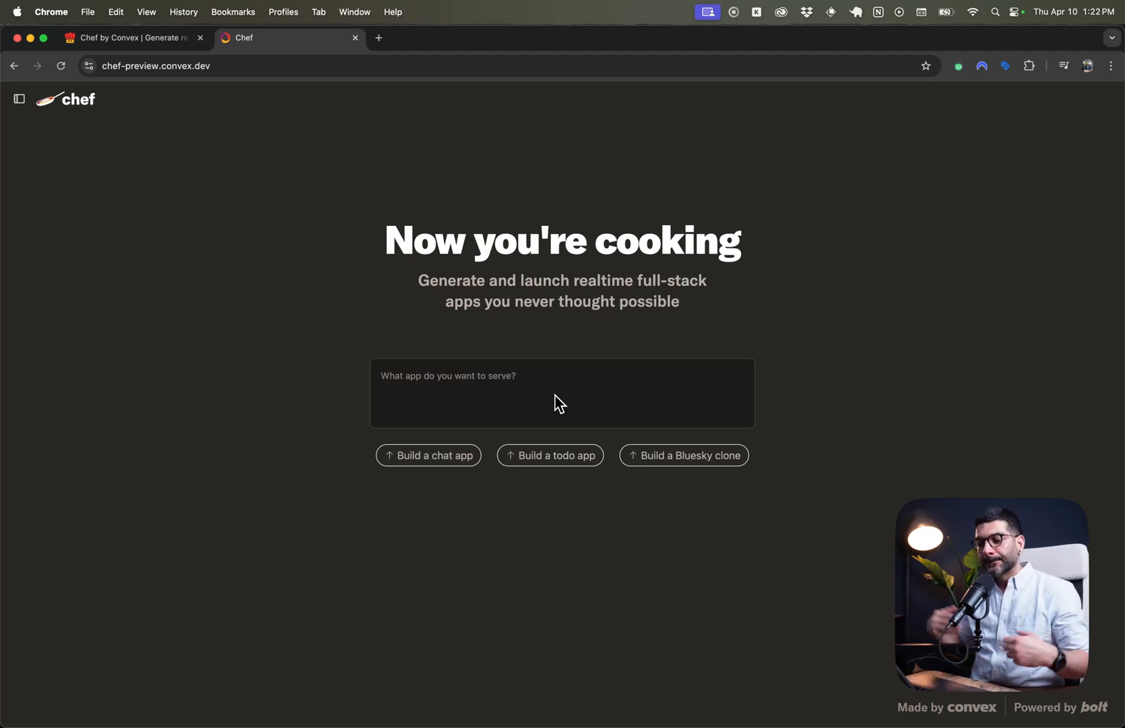
{"action": "mouse_move", "coordinate": [552, 455]}
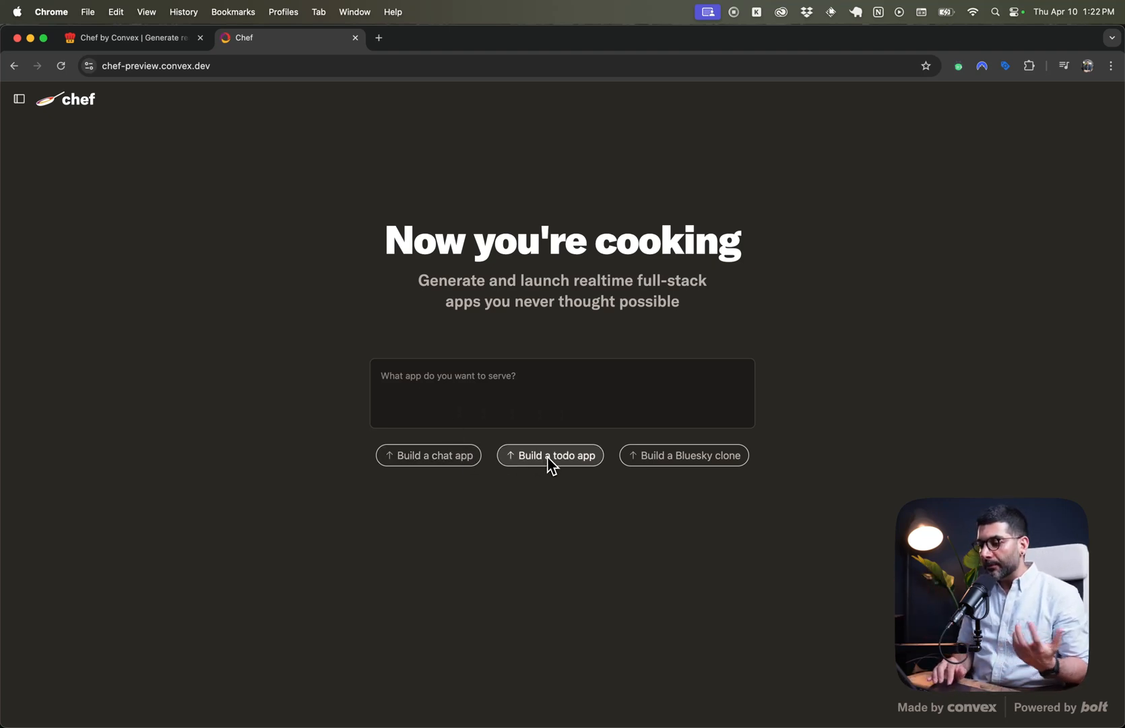
{"action": "mouse_move", "coordinate": [633, 473]}
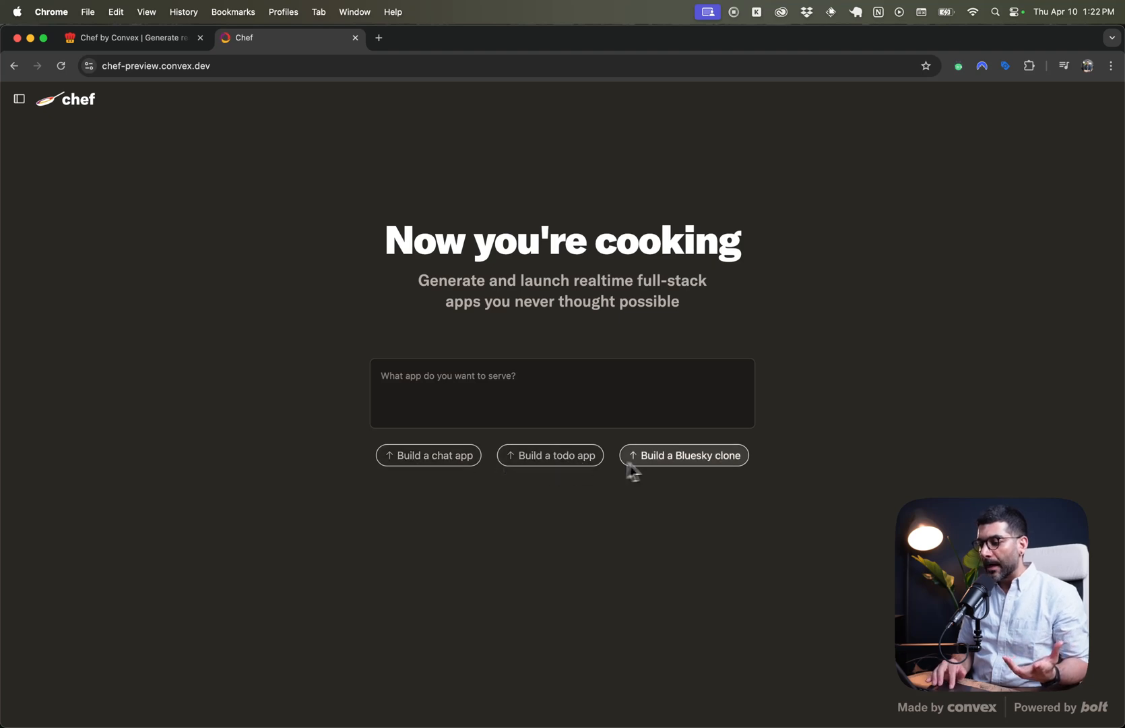
{"action": "mouse_move", "coordinate": [441, 463]}
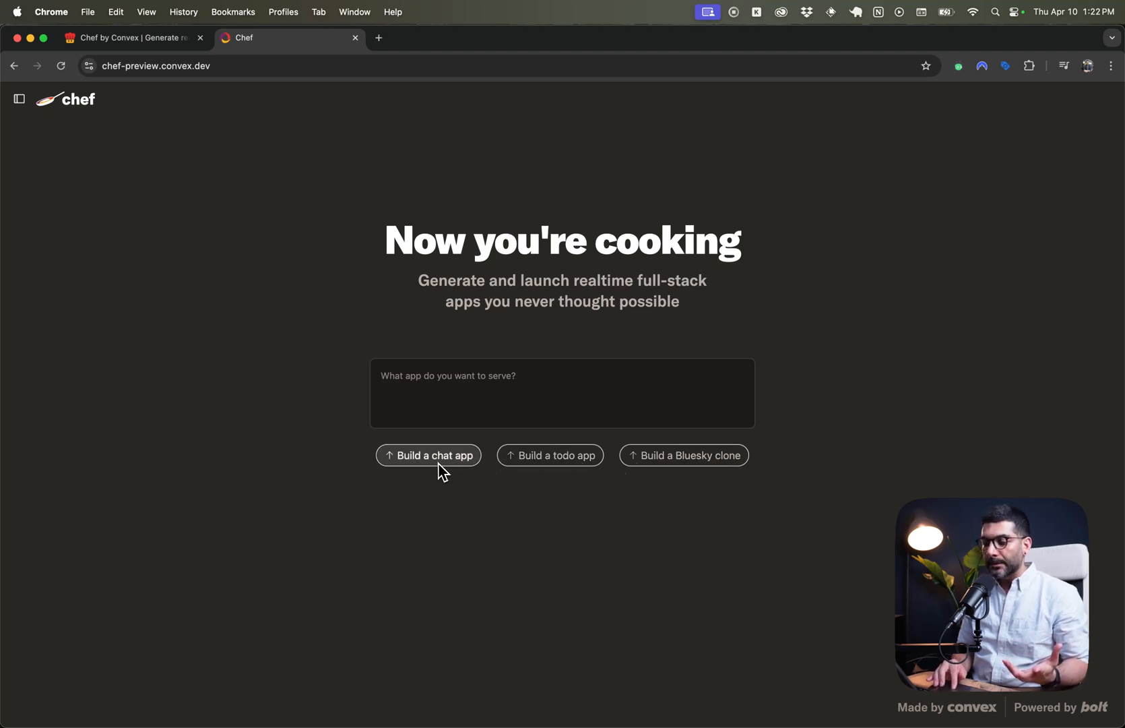
- Submit the suggested chat-app prompt with threads and heart, thumbs-up and thumbs-down reactions
{"action": "left_click", "coordinate": [429, 454]}
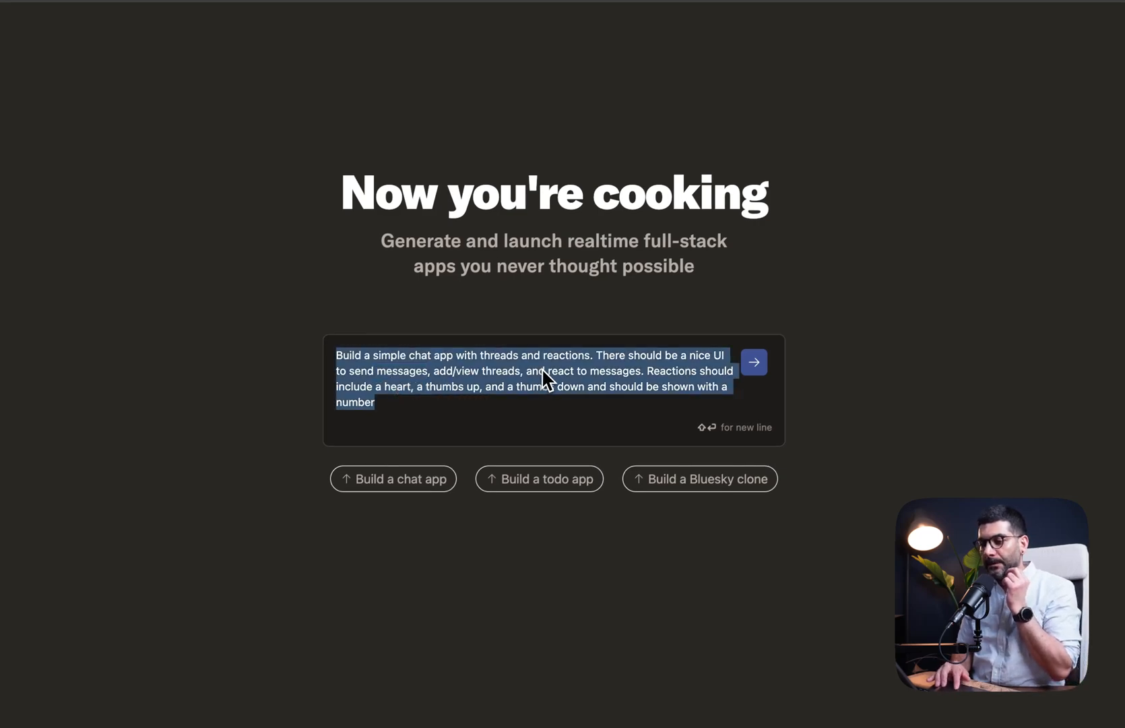
{"action": "left_click", "coordinate": [753, 362]}
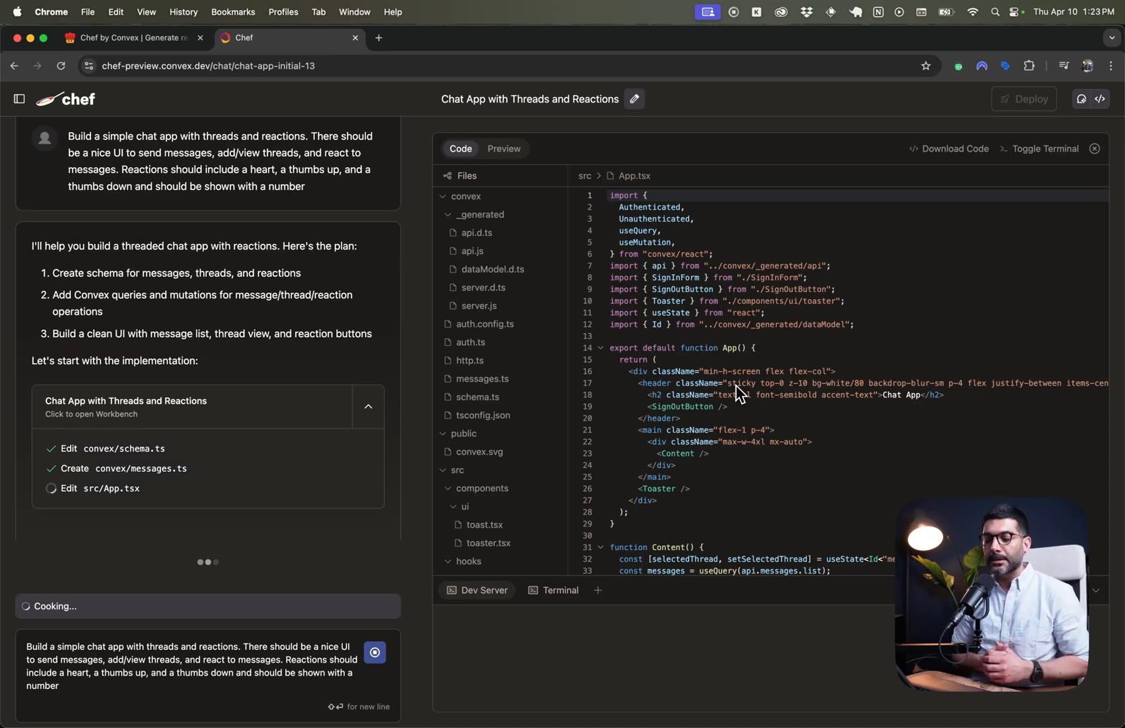
{"action": "mouse_move", "coordinate": [710, 323]}
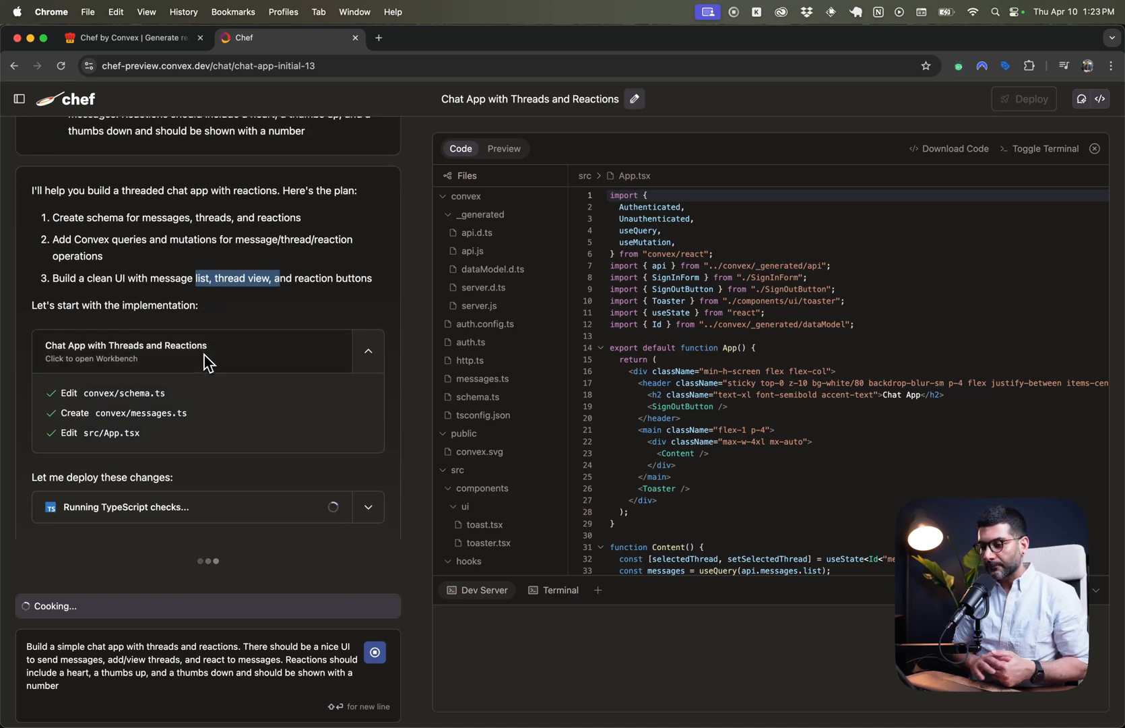
{"action": "mouse_move", "coordinate": [829, 219]}
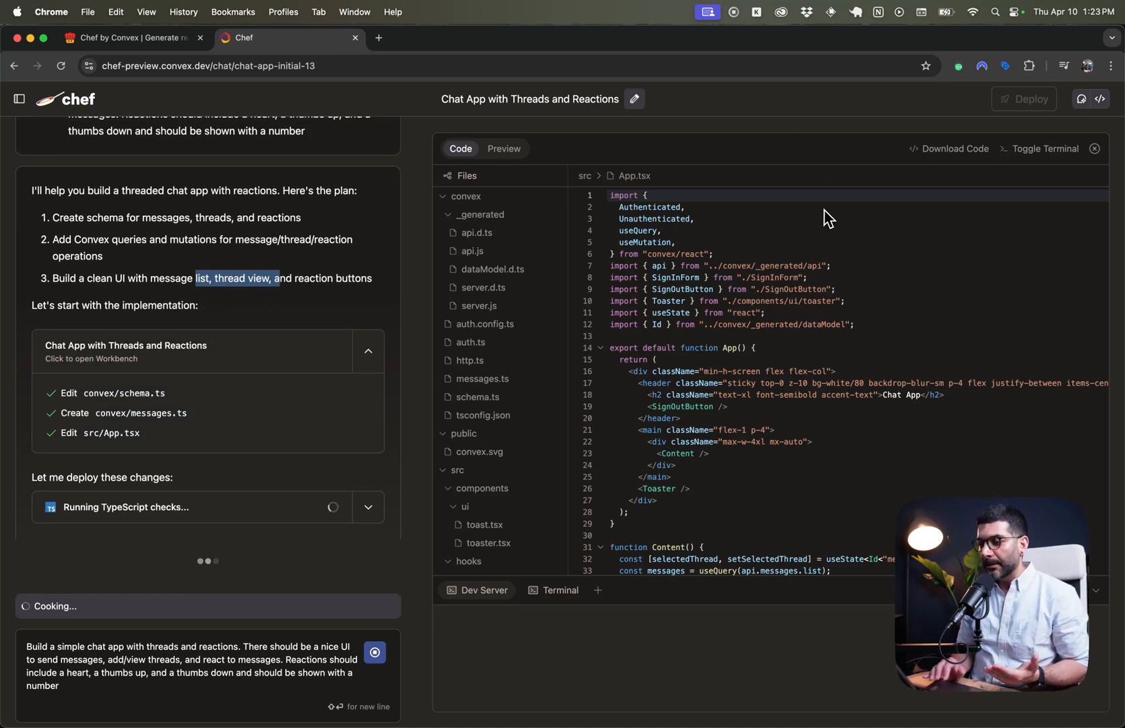
{"action": "mouse_move", "coordinate": [787, 282]}
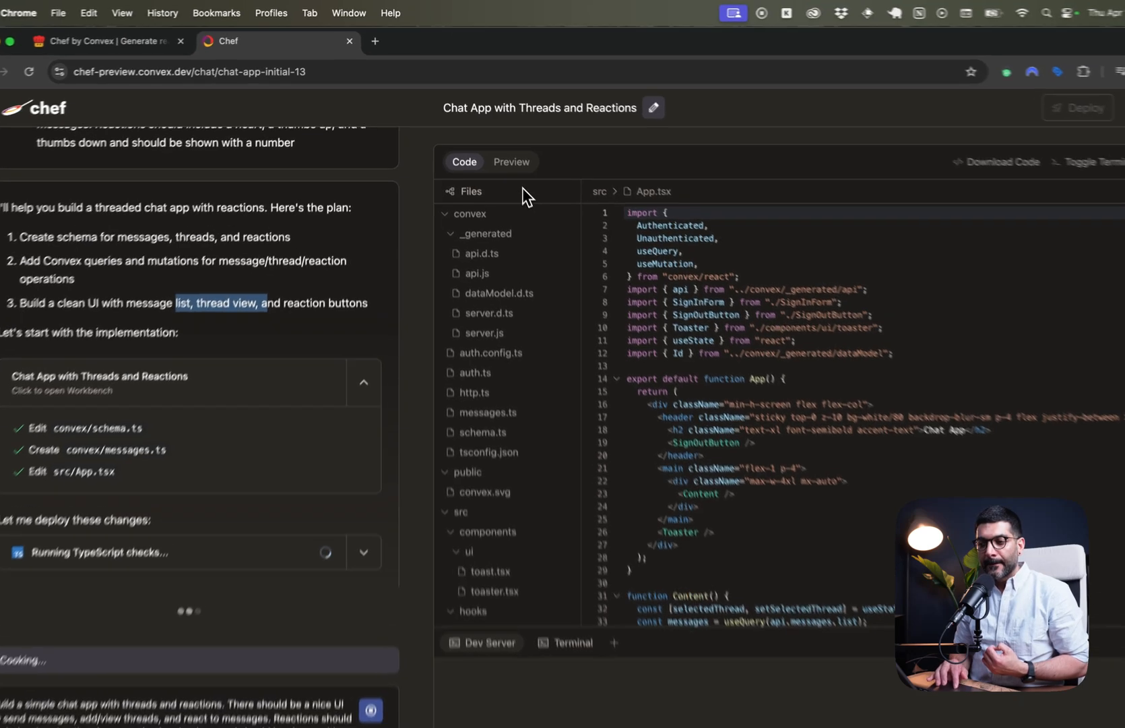
- Show the app preview in the workbench, which has nothing to display yet
{"action": "left_click", "coordinate": [520, 178]}
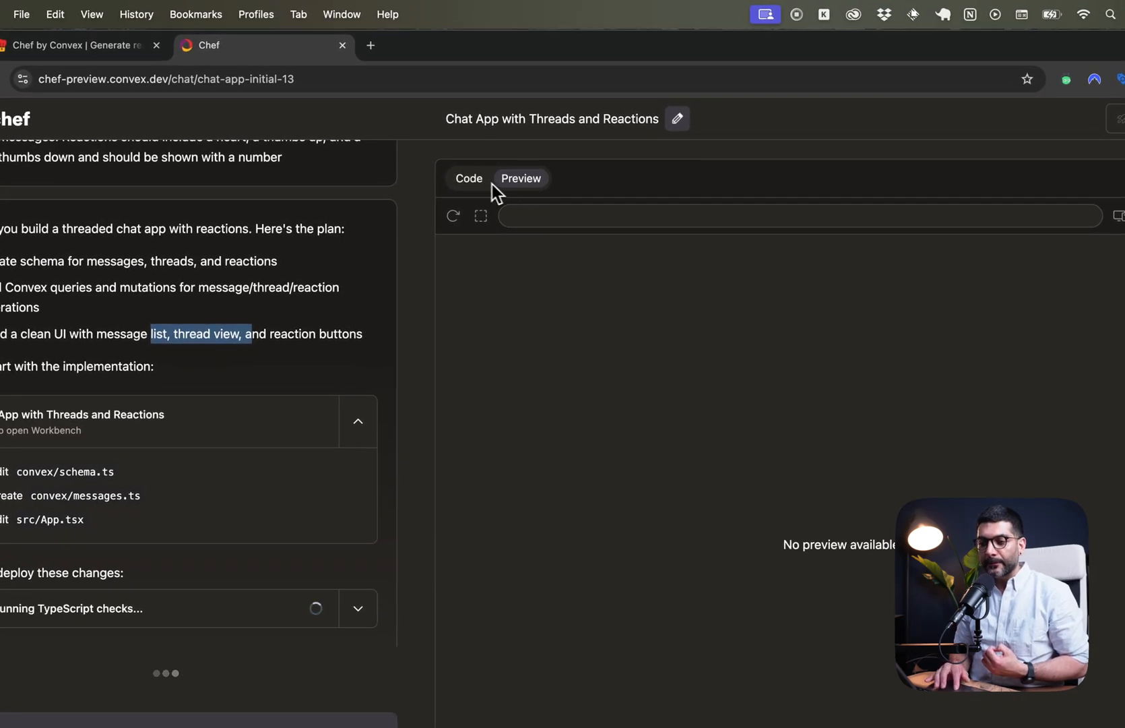
{"action": "left_click", "coordinate": [468, 178]}
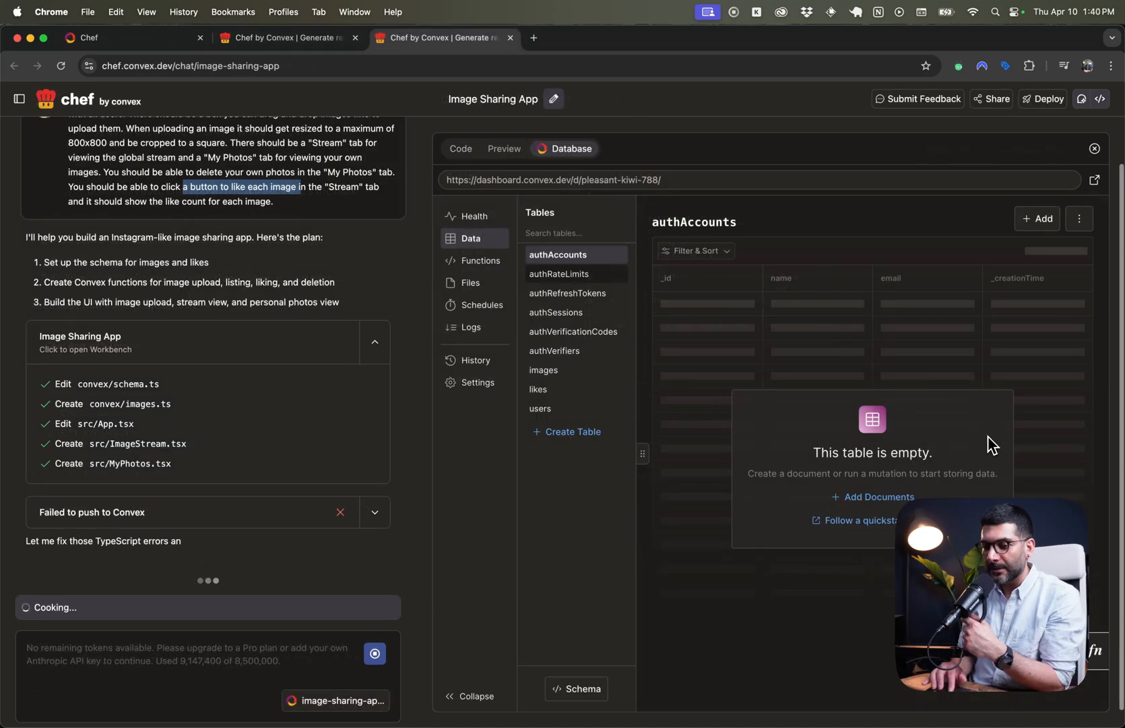
{"action": "mouse_move", "coordinate": [280, 307]}
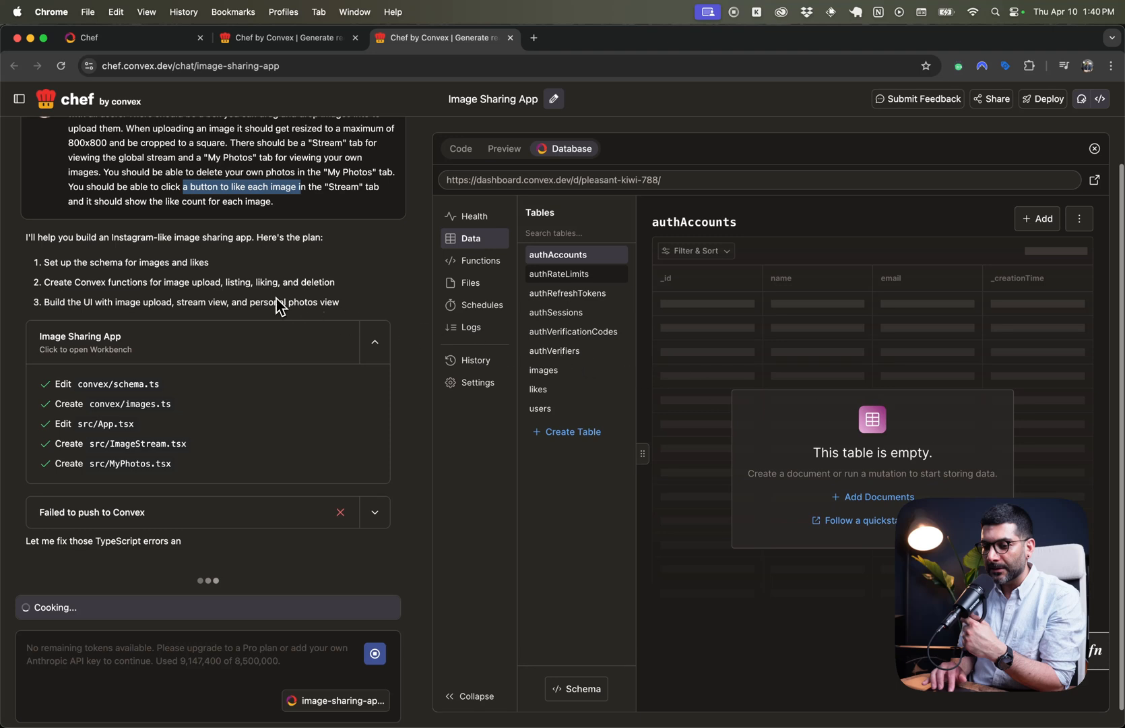
{"action": "mouse_move", "coordinate": [145, 292]}
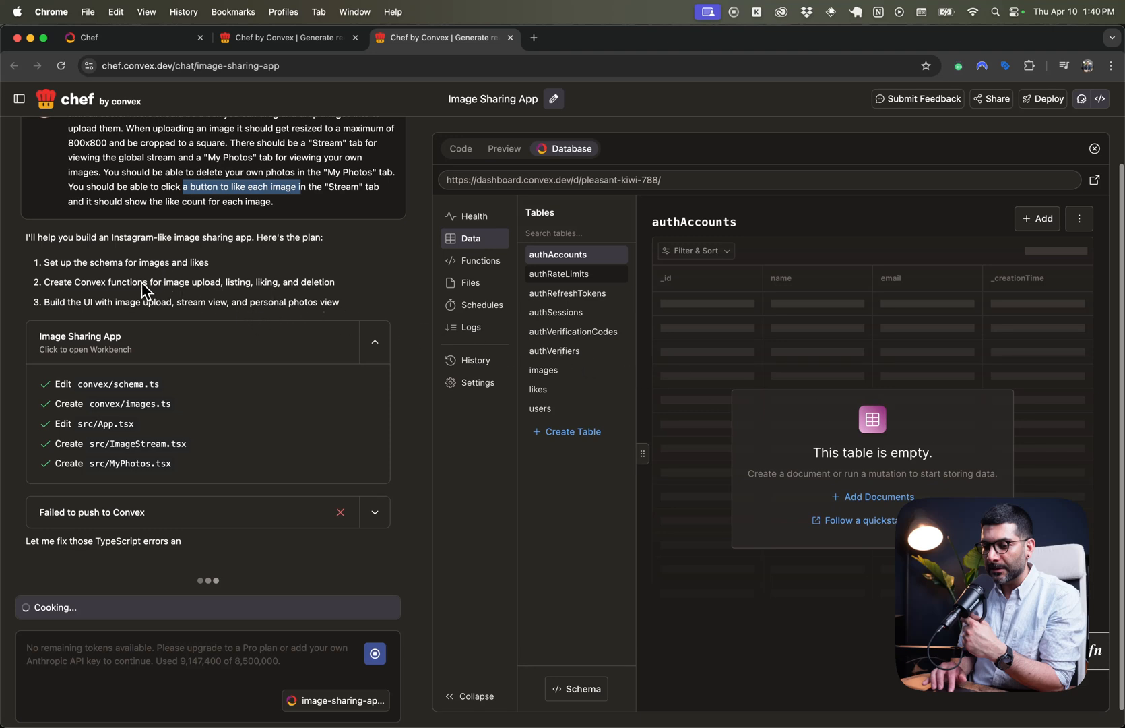
{"action": "mouse_move", "coordinate": [112, 309]}
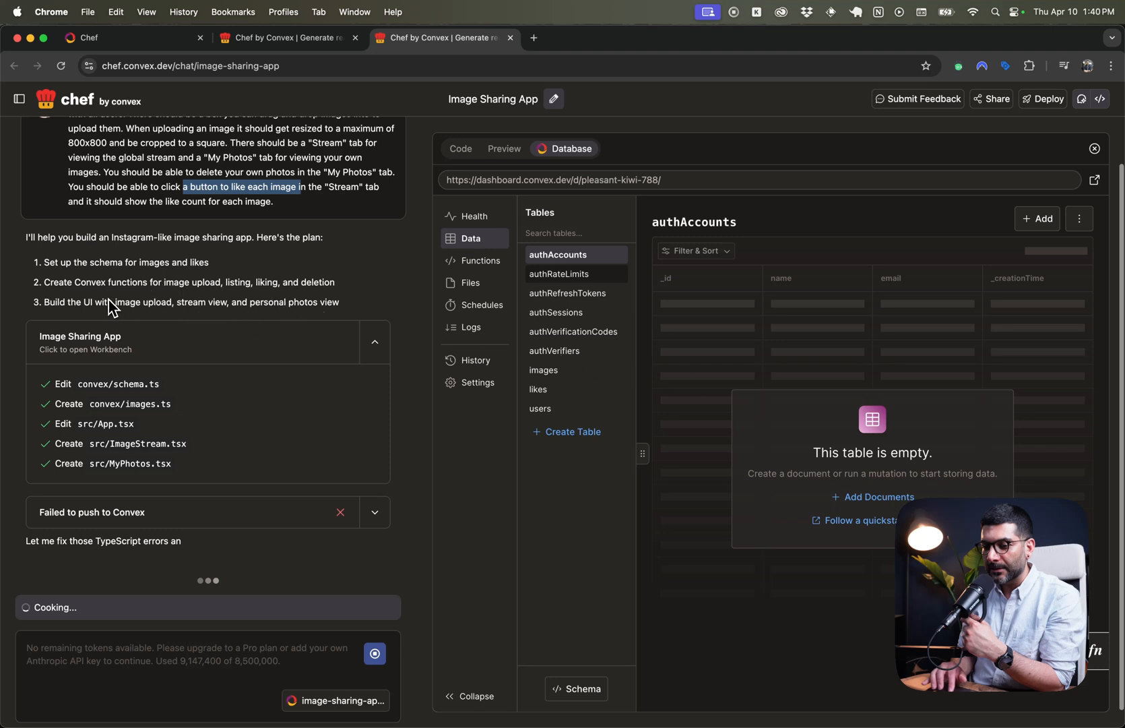
{"action": "mouse_move", "coordinate": [188, 301]}
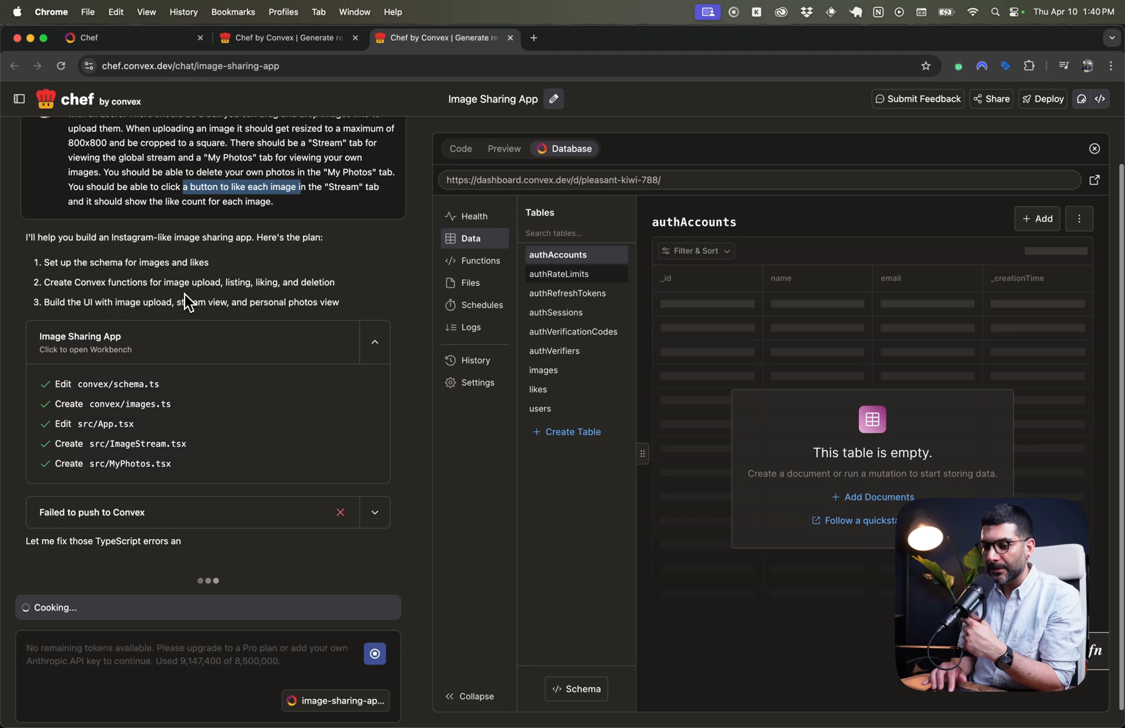
{"action": "mouse_move", "coordinate": [112, 479]}
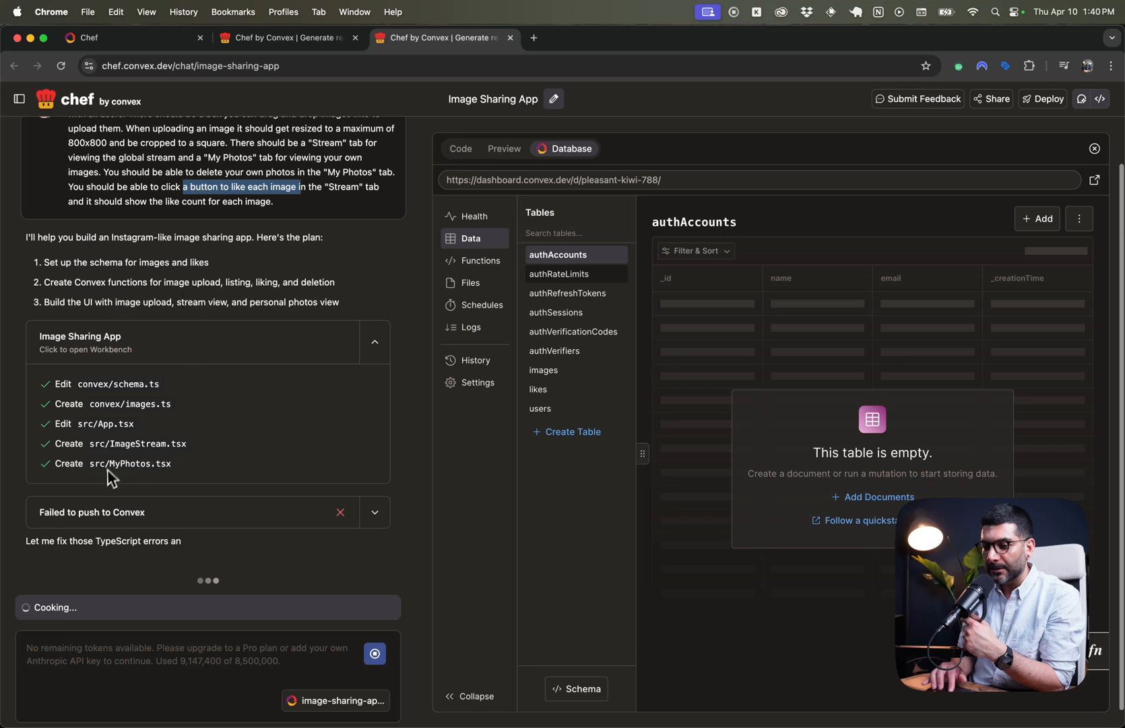
{"action": "mouse_move", "coordinate": [143, 487]}
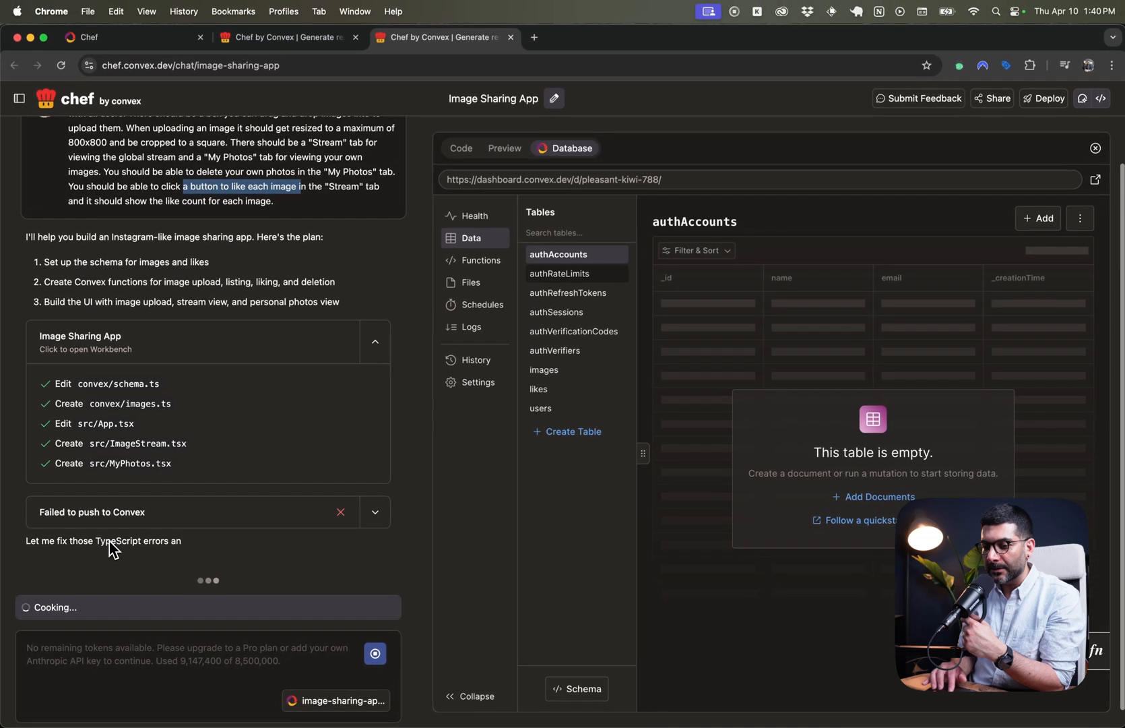
{"action": "mouse_move", "coordinate": [208, 388]}
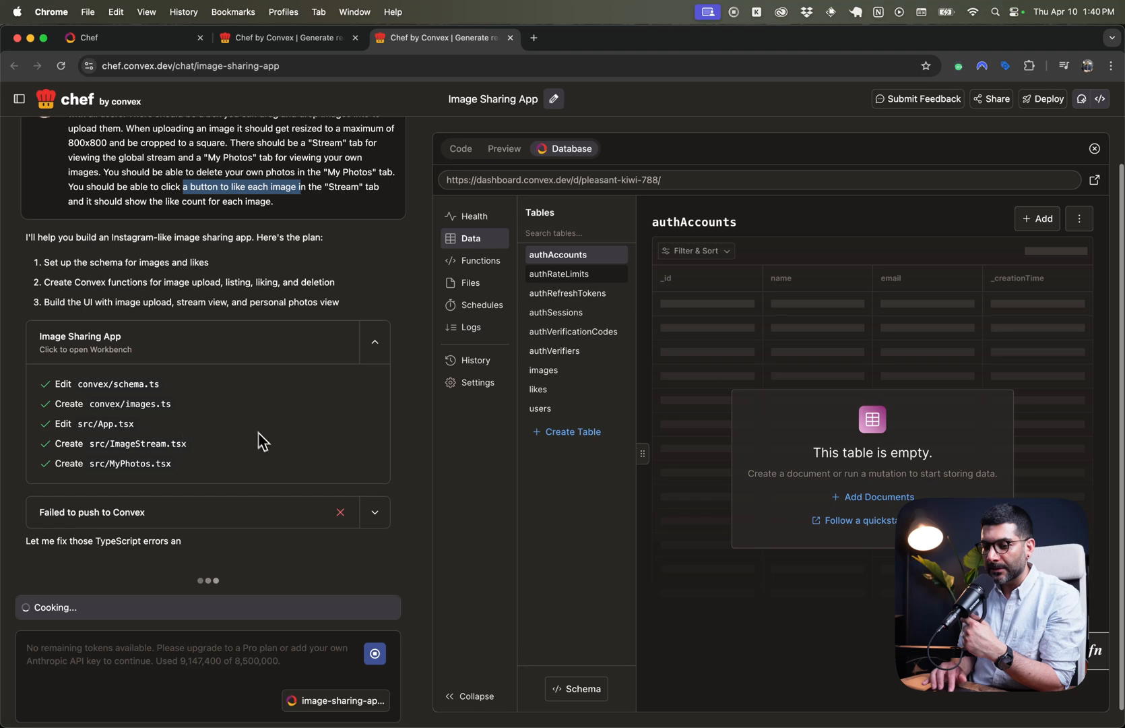
{"action": "mouse_move", "coordinate": [192, 466]}
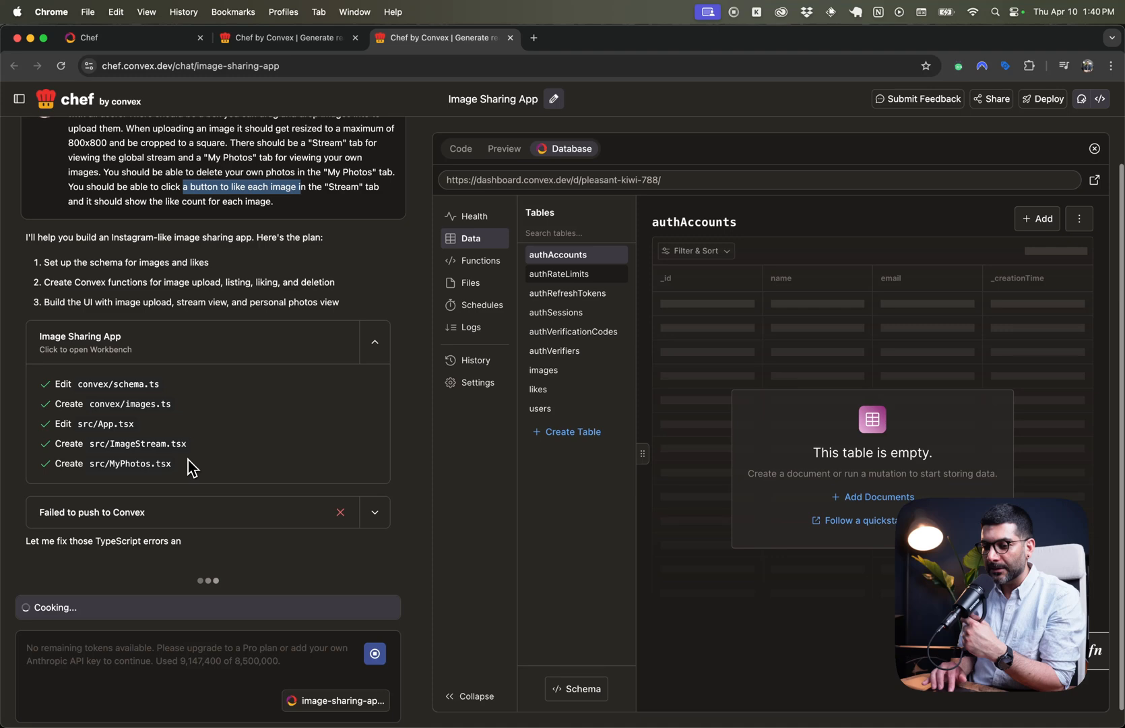
{"action": "mouse_move", "coordinate": [531, 200]}
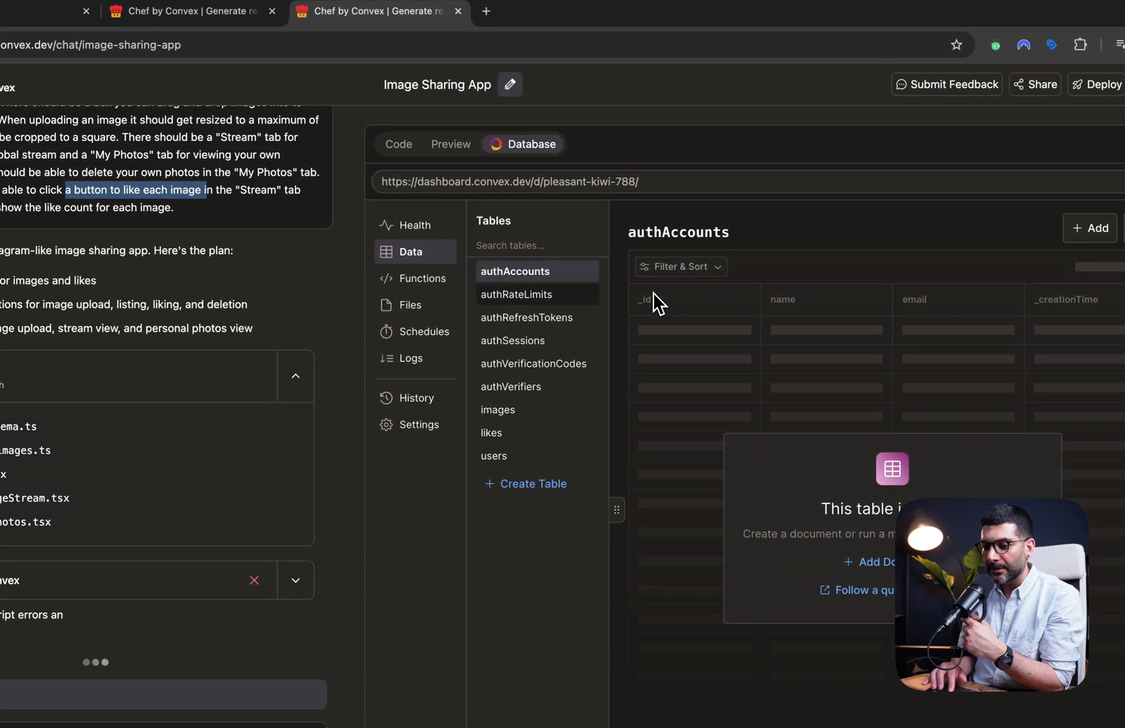
{"action": "mouse_move", "coordinate": [527, 150]}
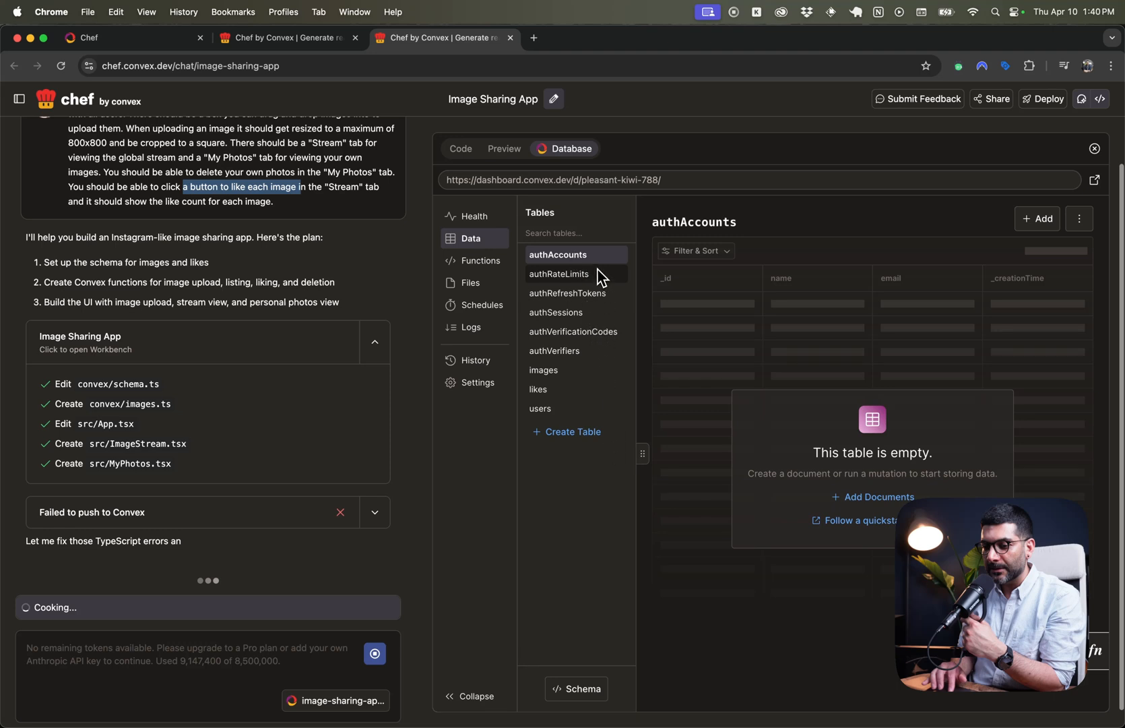
{"action": "mouse_move", "coordinate": [619, 322]}
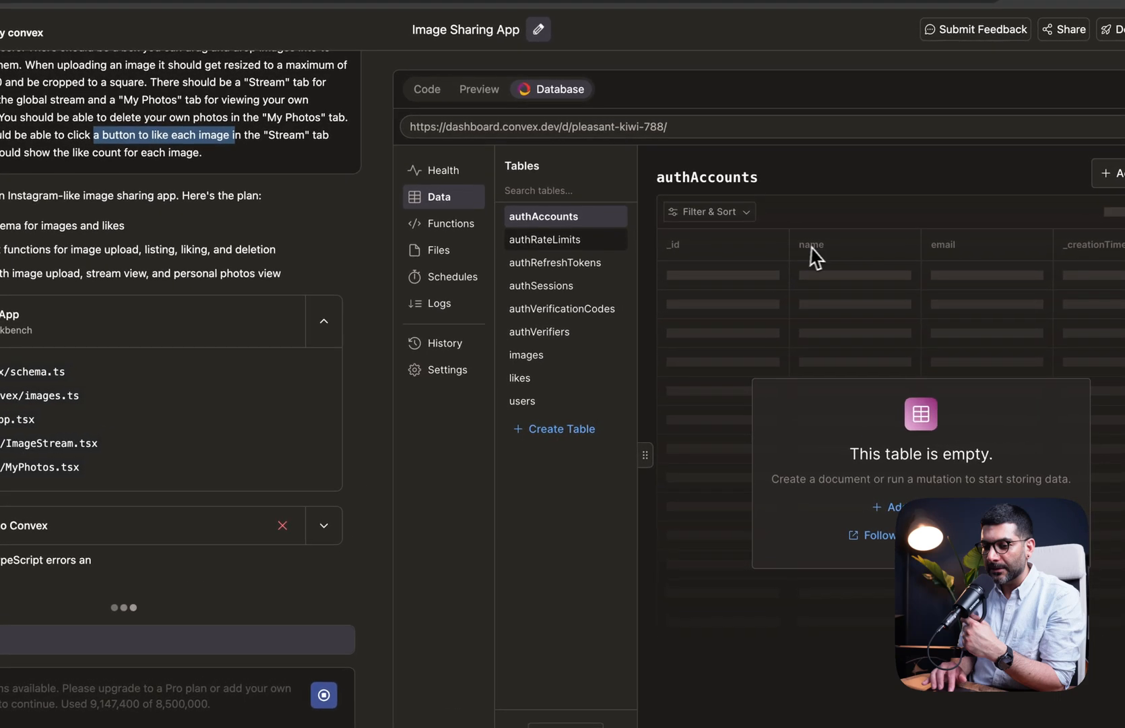
{"action": "mouse_move", "coordinate": [973, 279]}
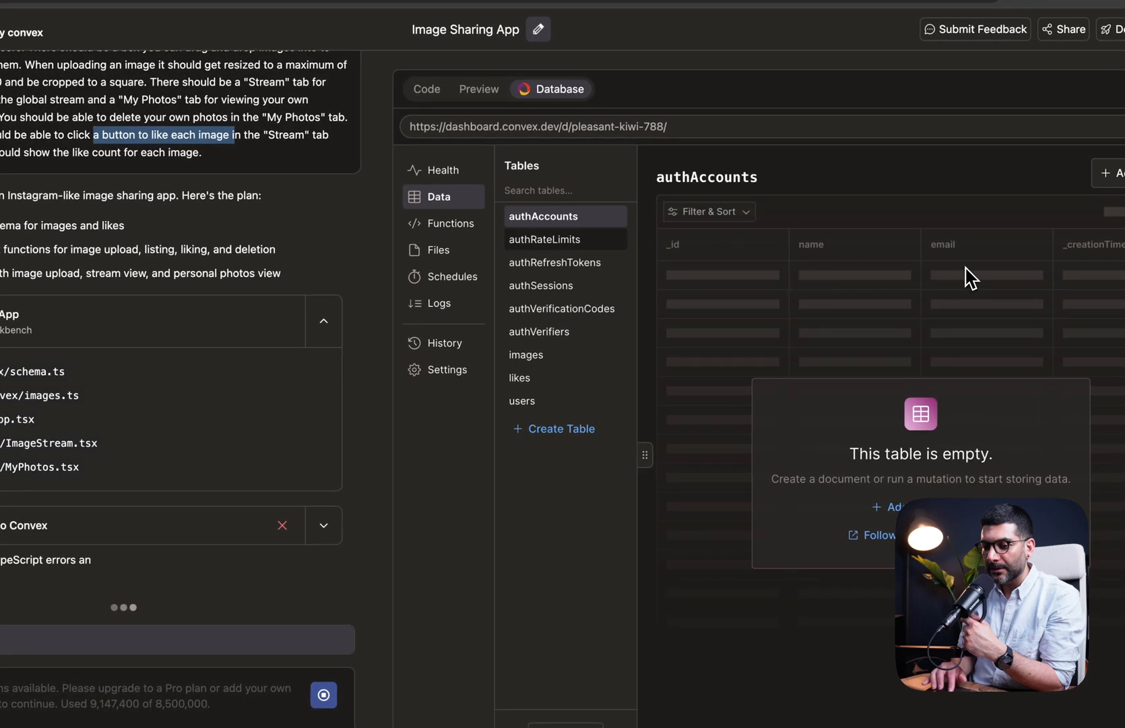
{"action": "mouse_move", "coordinate": [450, 243]}
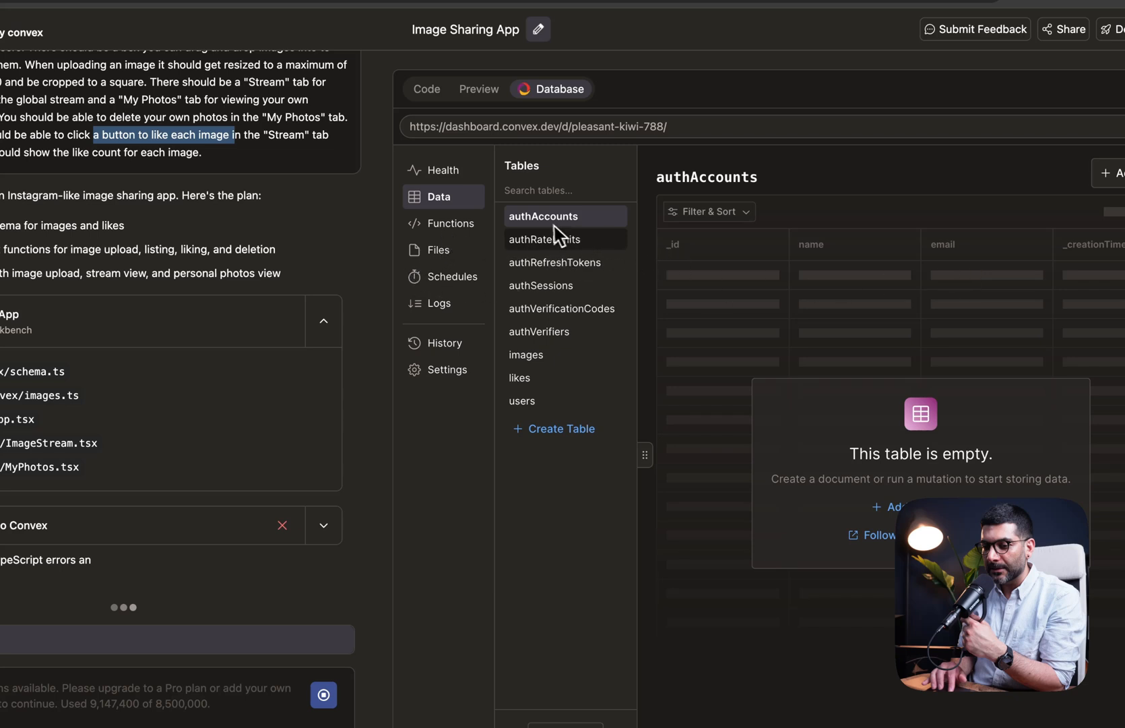
{"action": "mouse_move", "coordinate": [624, 256]}
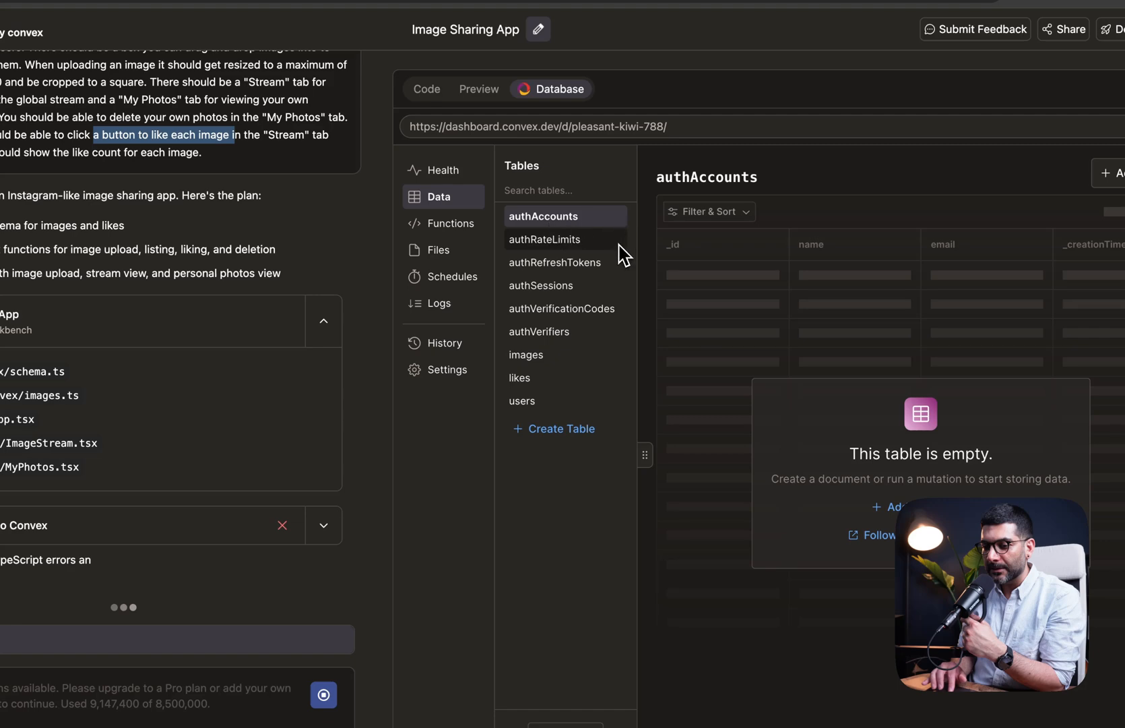
{"action": "mouse_move", "coordinate": [593, 280]}
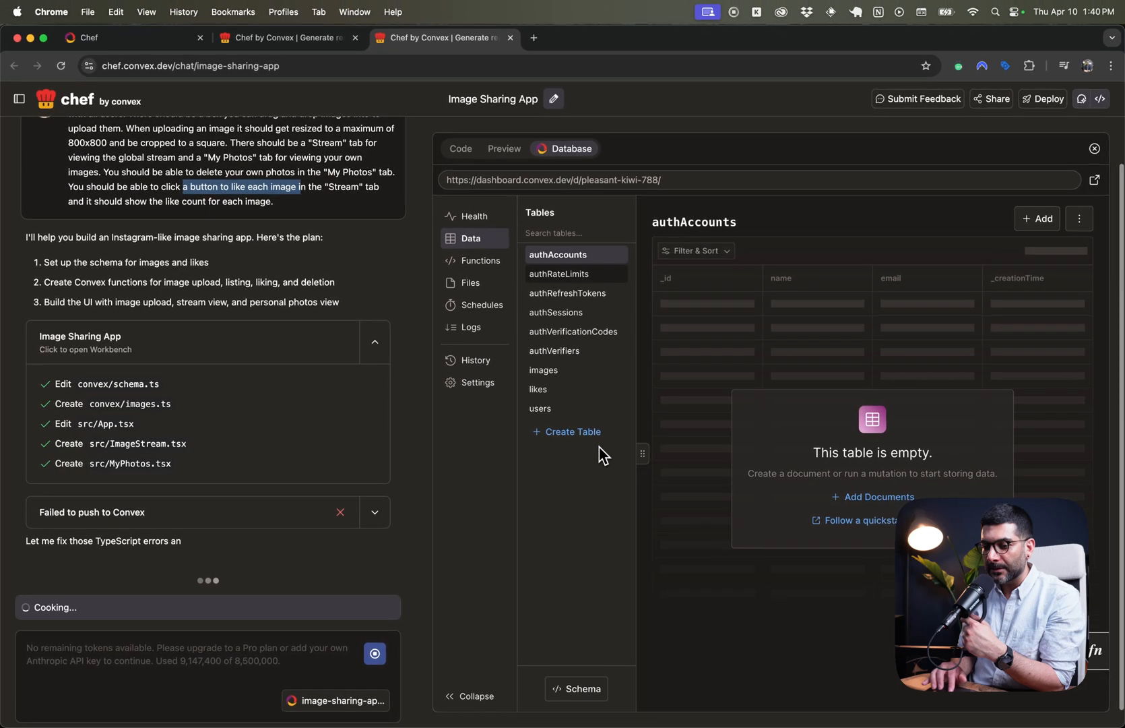
{"action": "mouse_move", "coordinate": [600, 465]}
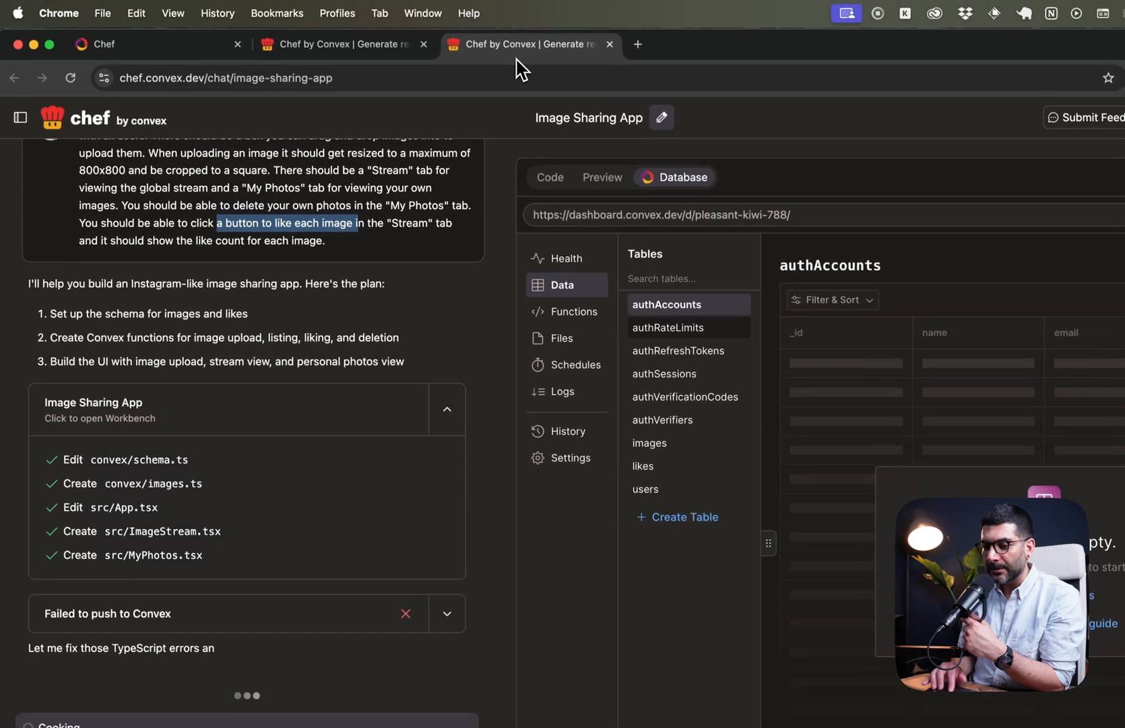
{"action": "mouse_move", "coordinate": [692, 564]}
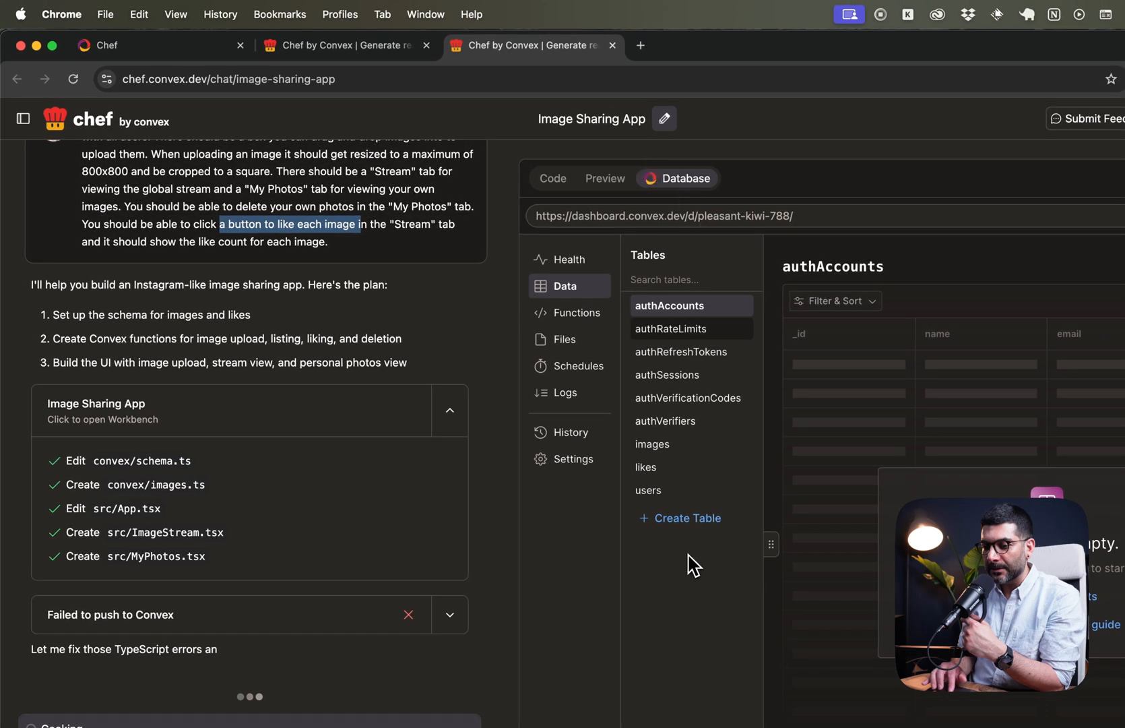
{"action": "mouse_move", "coordinate": [661, 581]}
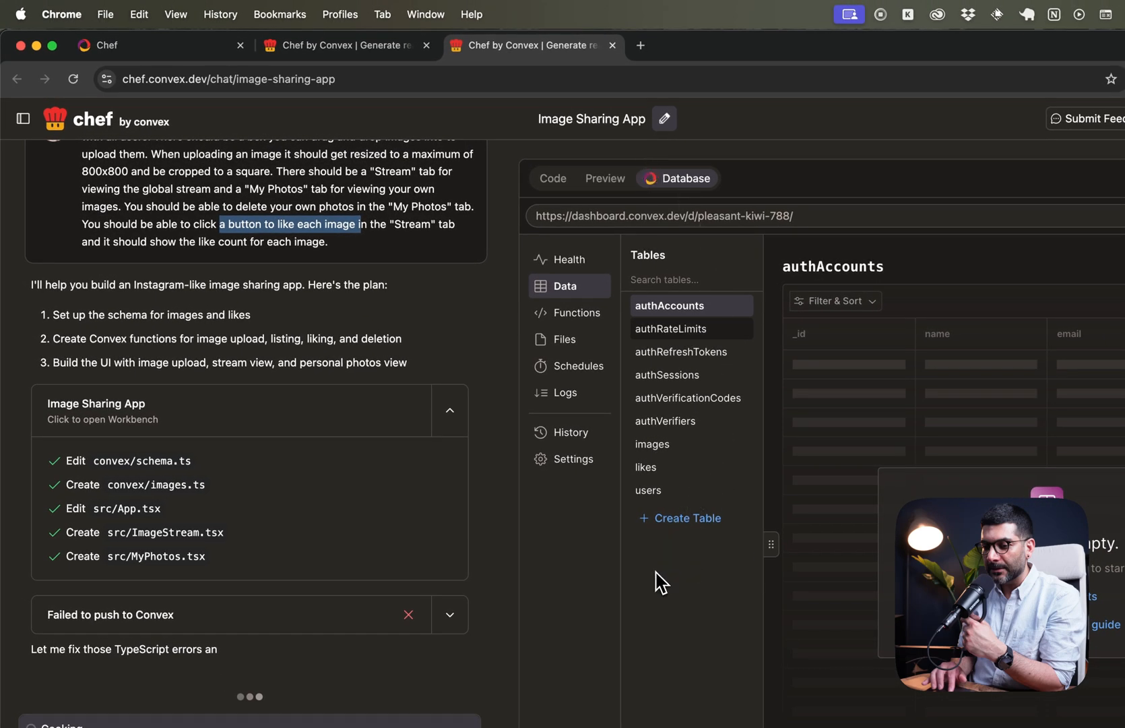
{"action": "mouse_move", "coordinate": [804, 509]}
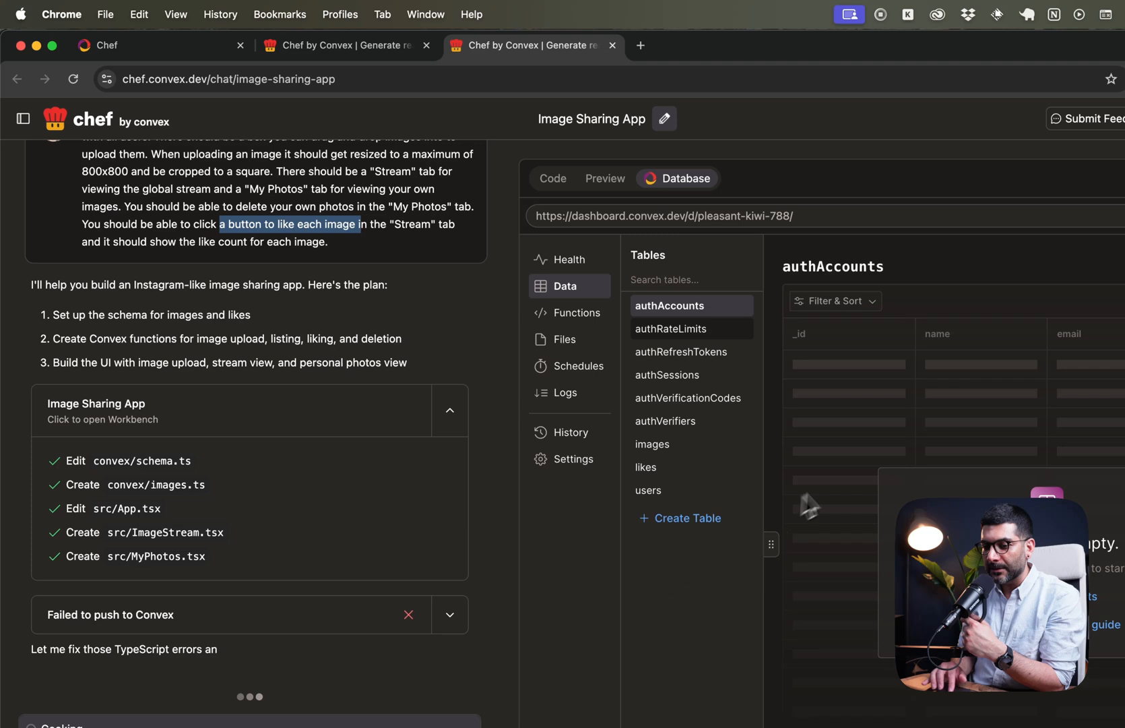
{"action": "mouse_move", "coordinate": [631, 195]}
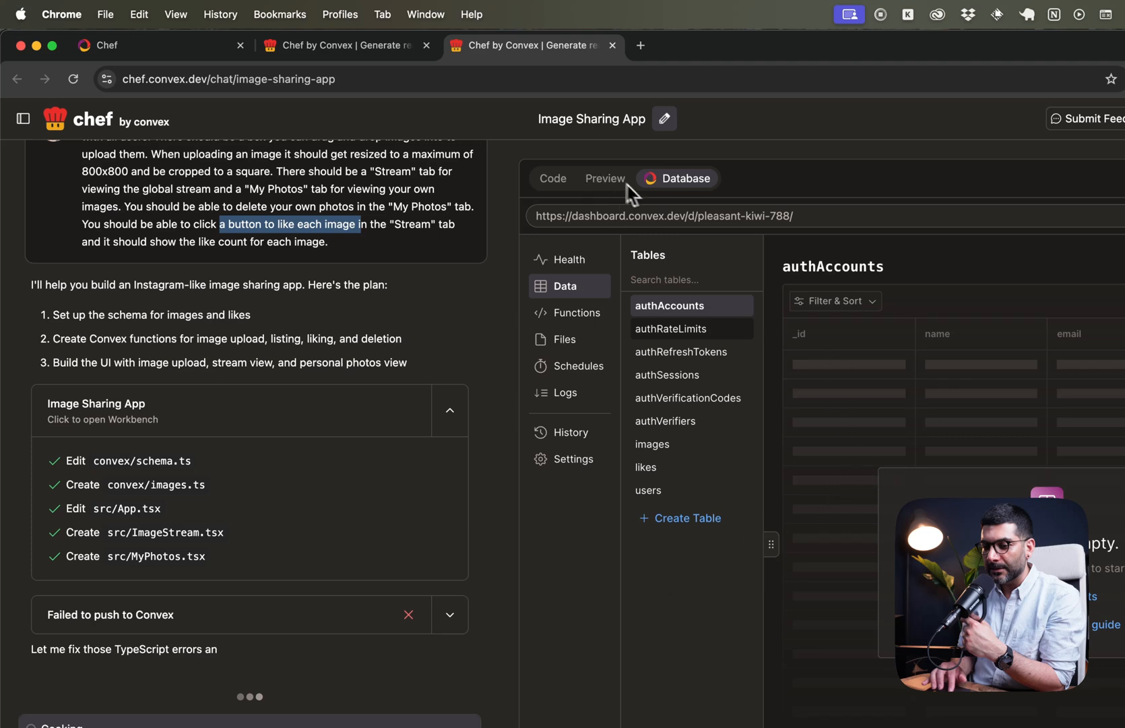
{"action": "mouse_move", "coordinate": [710, 200]}
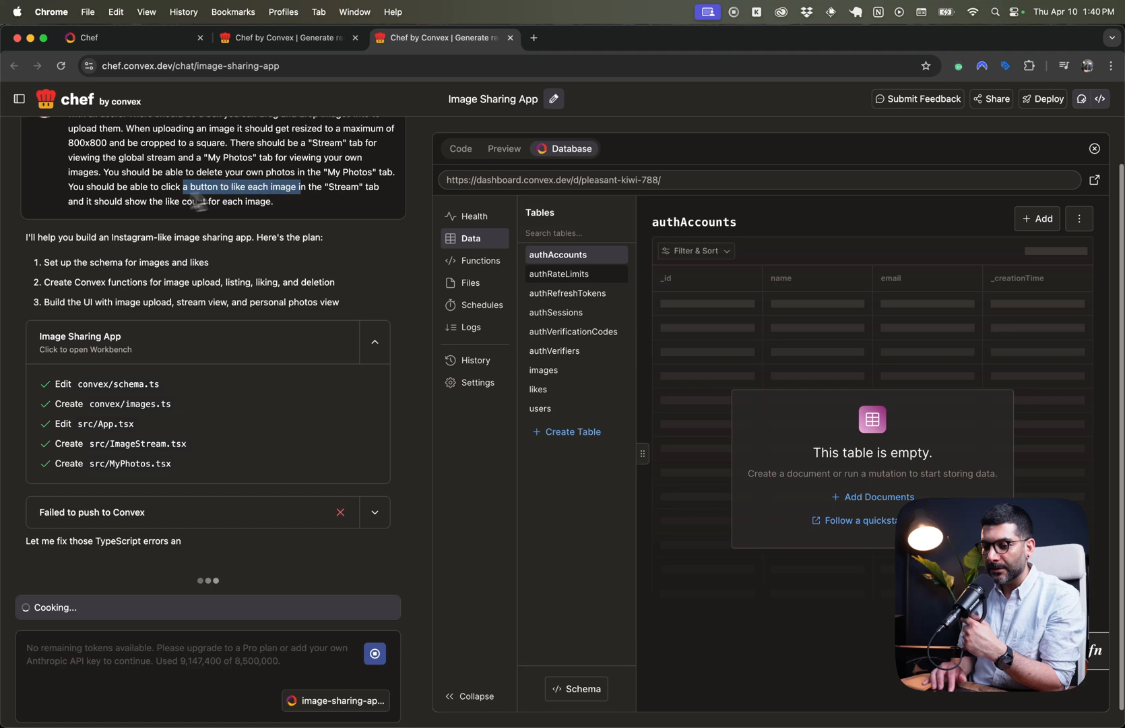
{"action": "mouse_move", "coordinate": [242, 214]}
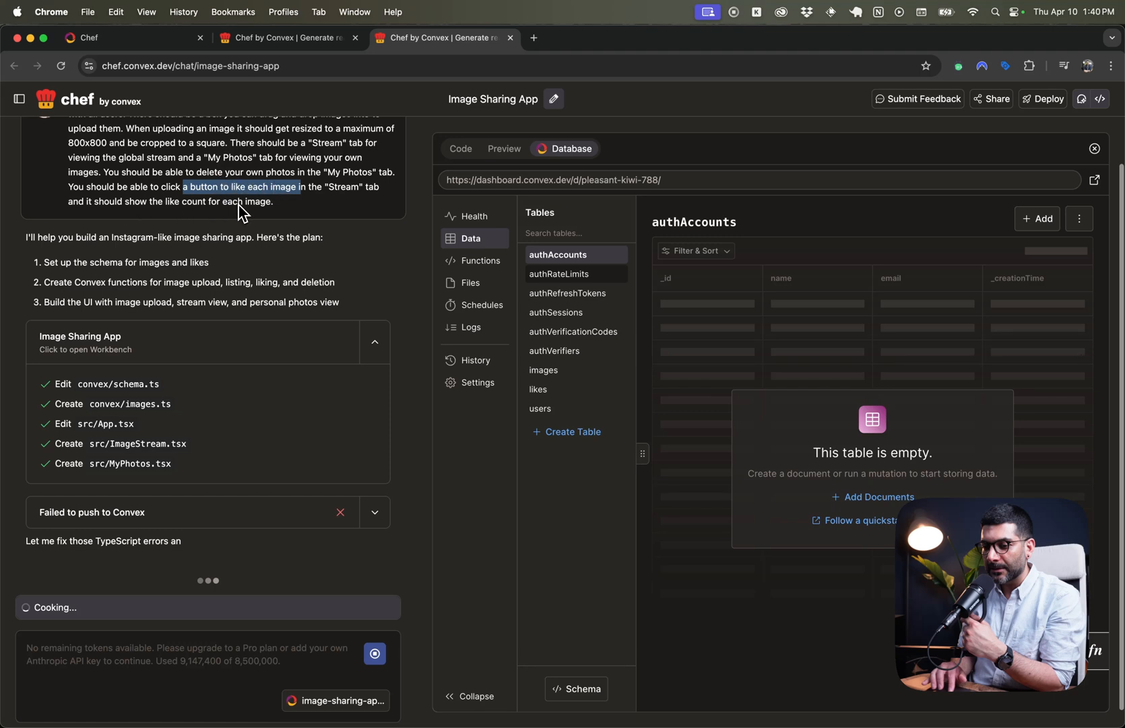
{"action": "mouse_move", "coordinate": [309, 203]}
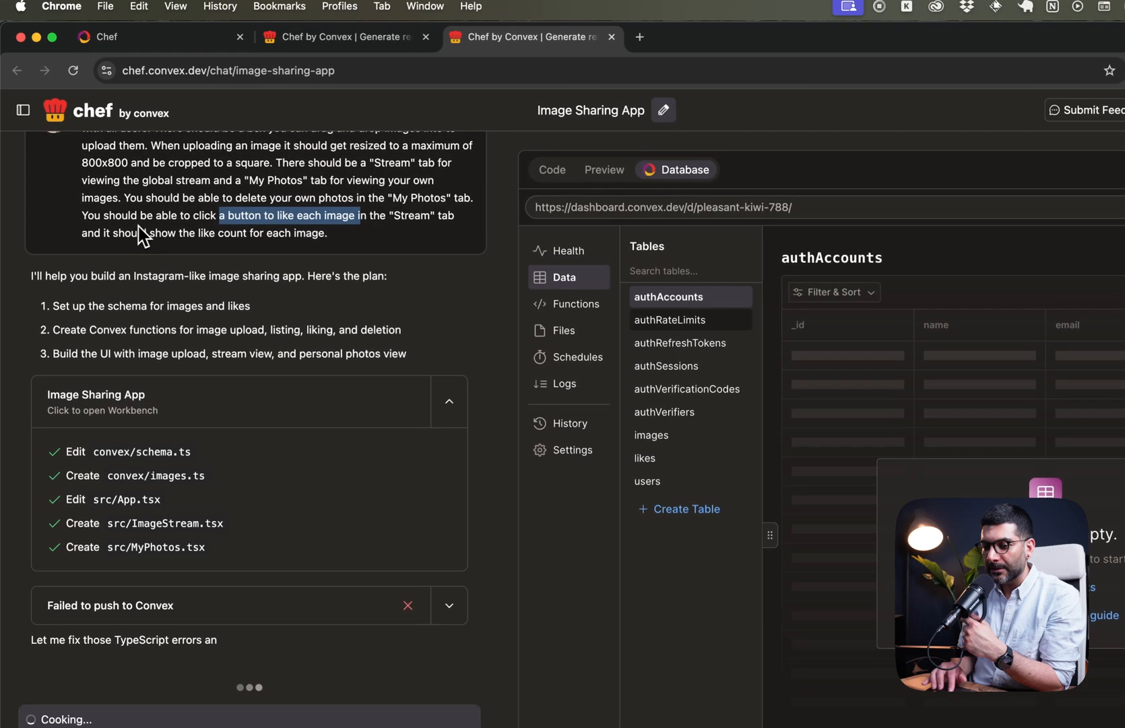
{"action": "mouse_move", "coordinate": [395, 251]}
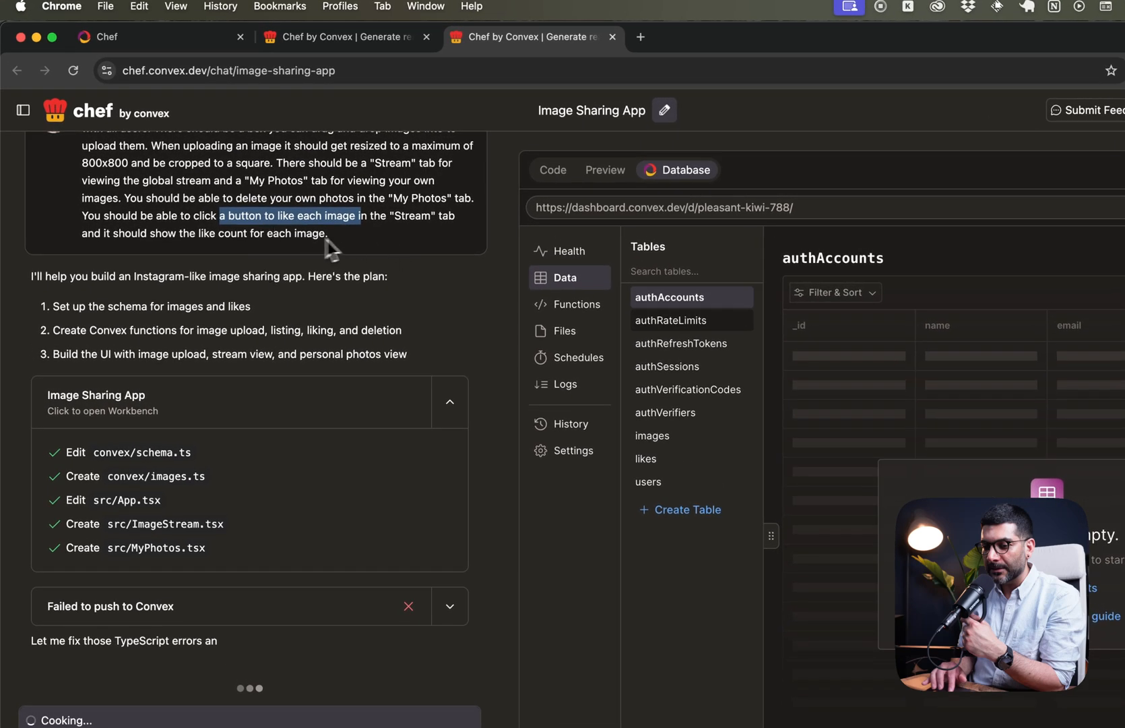
{"action": "mouse_move", "coordinate": [301, 273]}
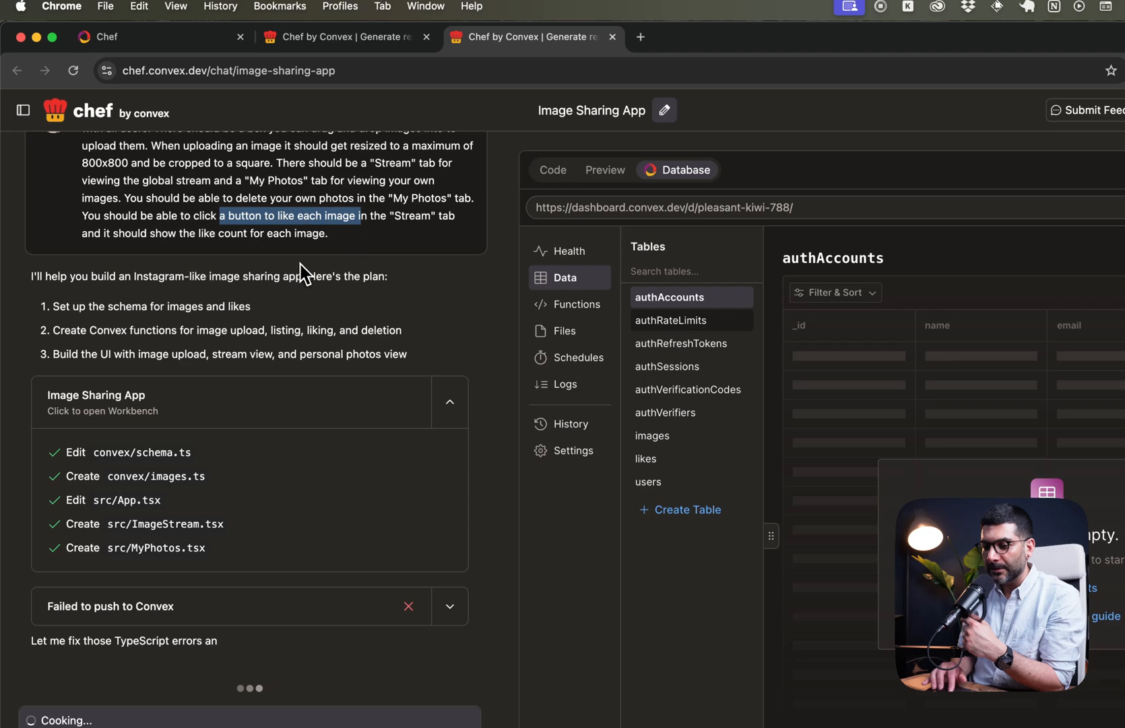
{"action": "mouse_move", "coordinate": [310, 297]}
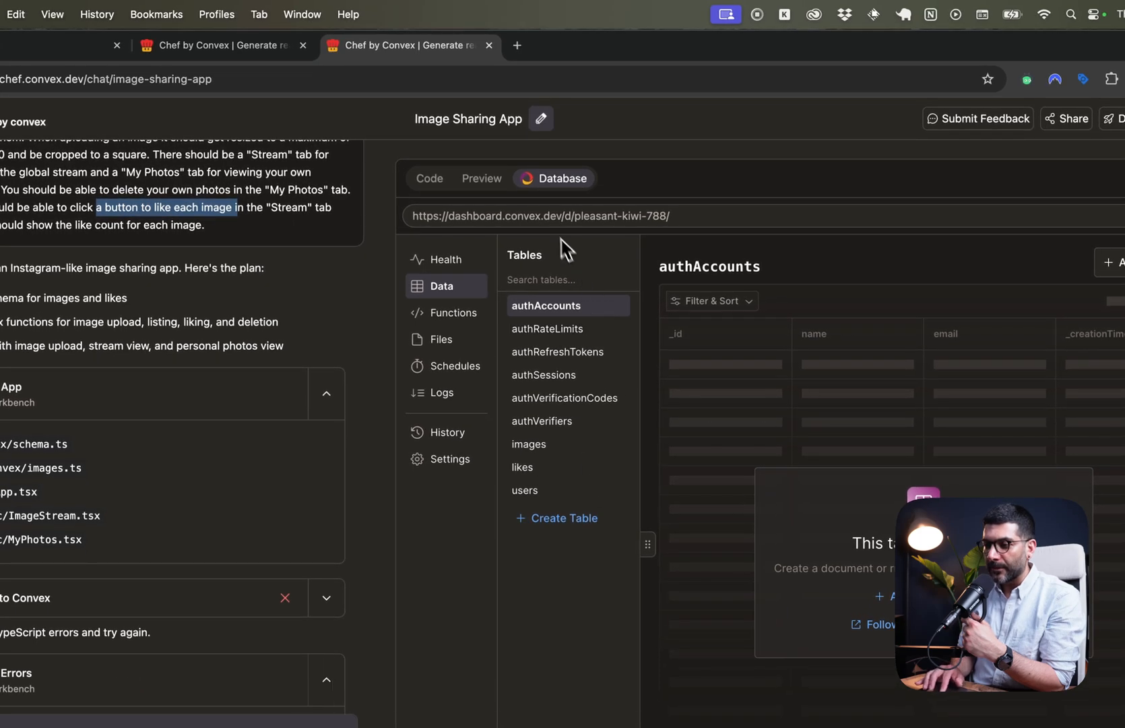
- Switch to the Chat App with Threads project to check its progress
{"action": "left_click", "coordinate": [429, 178]}
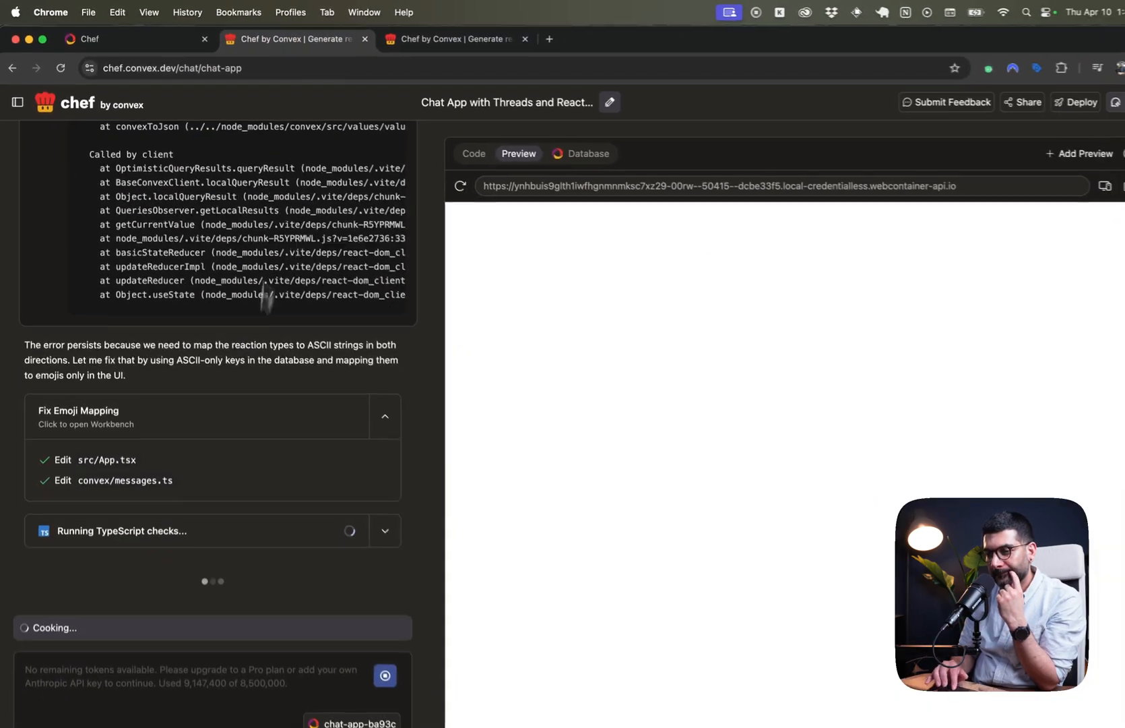
- Return to PhotoShare's preview and sign in anonymously to reach the Stream view
{"action": "left_click", "coordinate": [448, 38]}
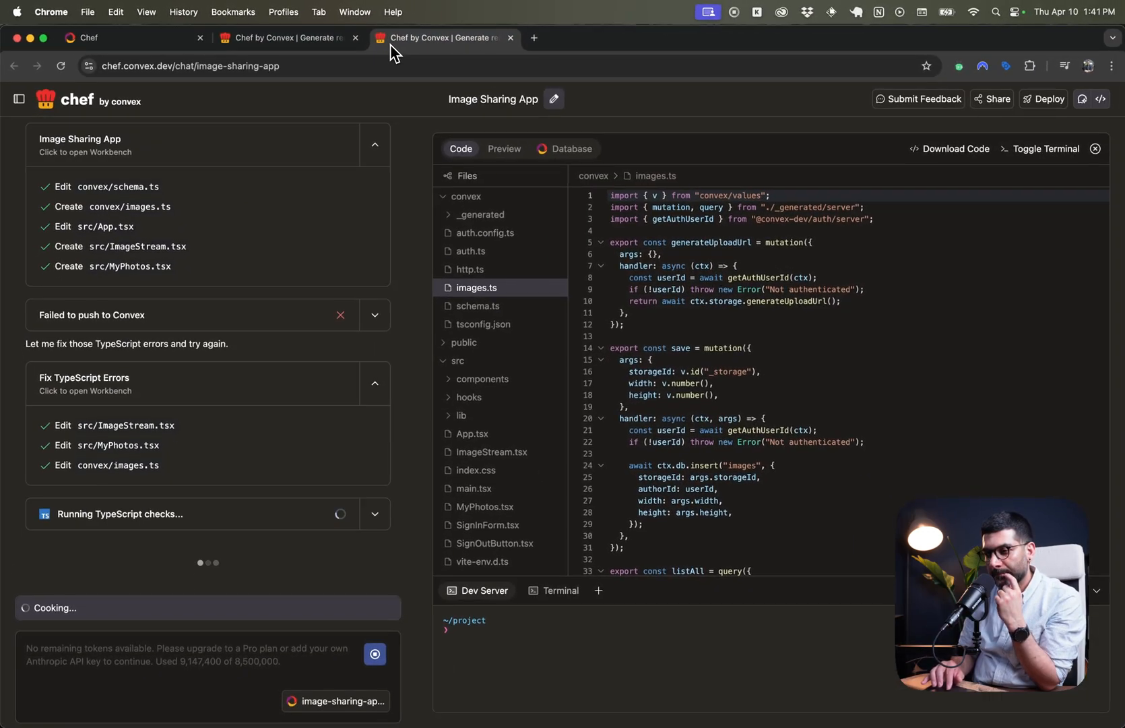
{"action": "left_click", "coordinate": [506, 149]}
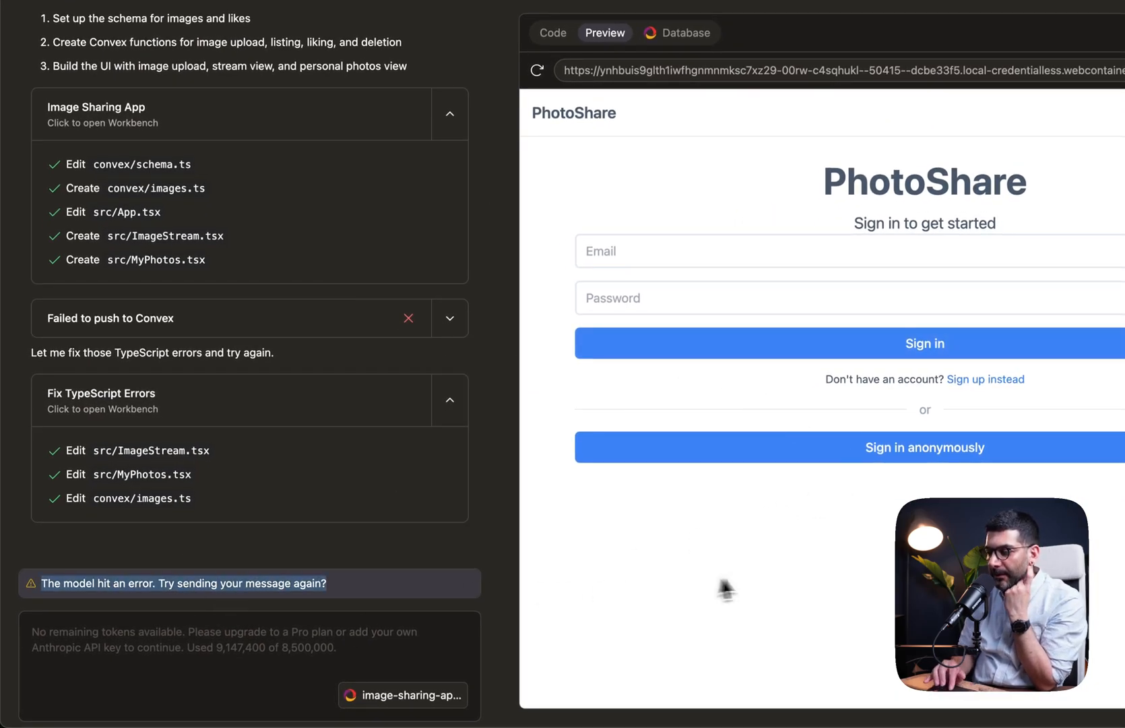
{"action": "left_click", "coordinate": [924, 448]}
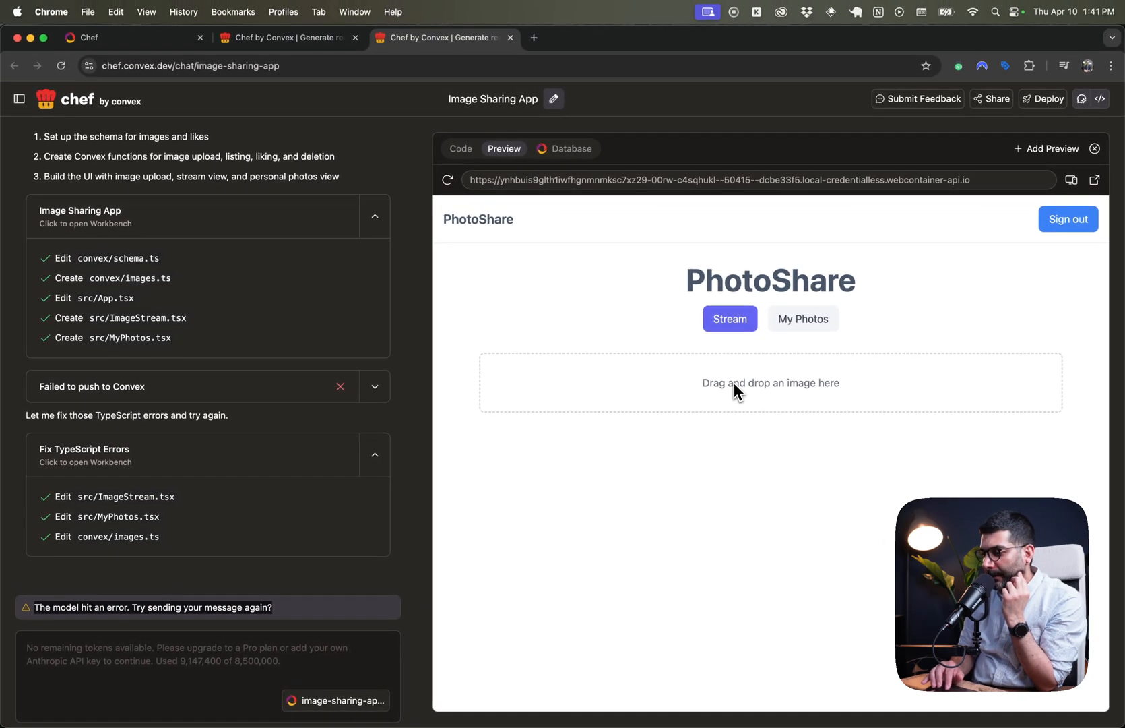
- Launch Finder from Spotlight to reach the Downloads folder of images
{"action": "key", "text": "cmd+space"}
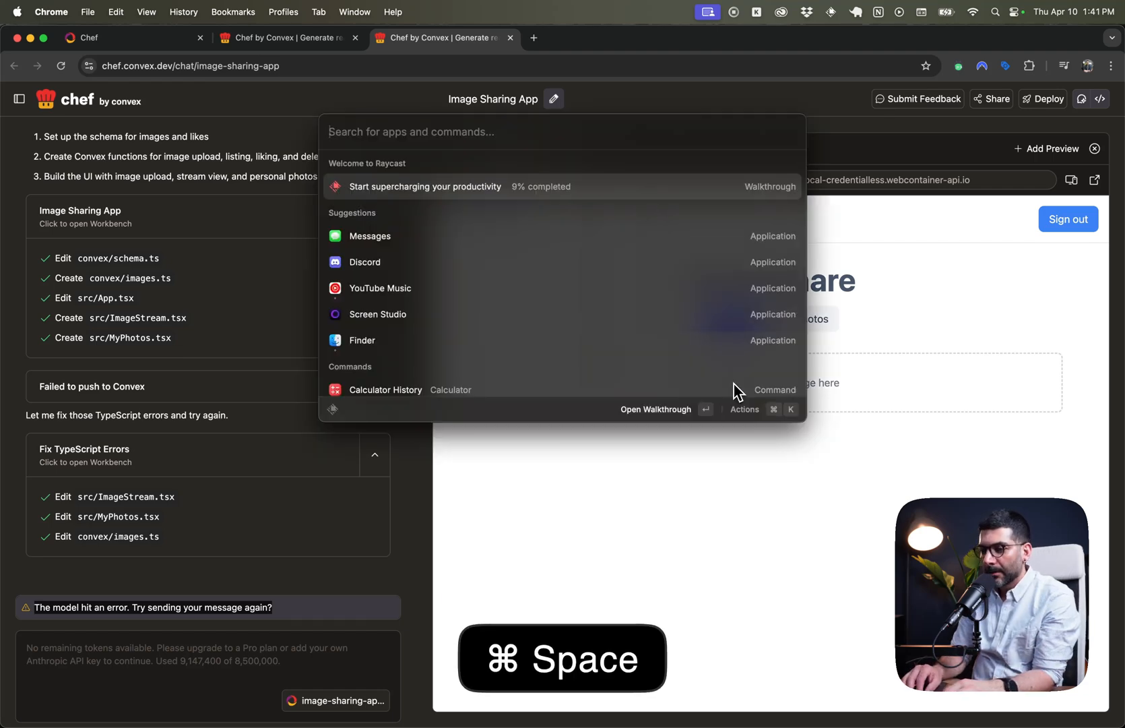
{"action": "type", "text": "fi"}
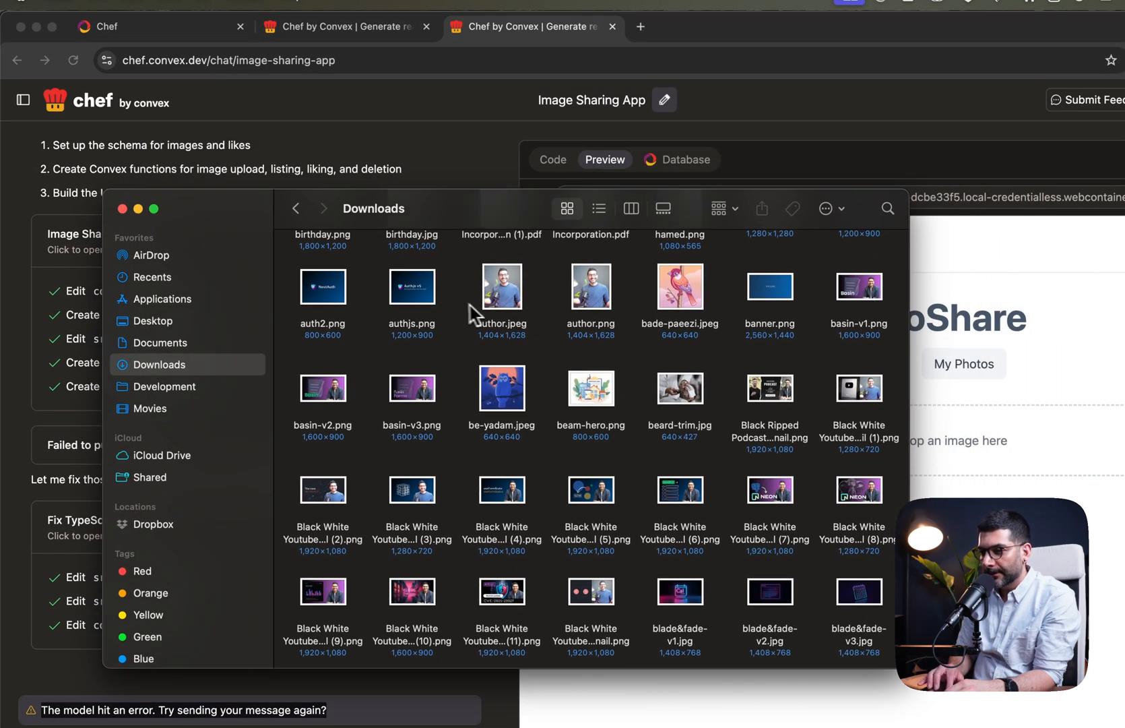
{"action": "mouse_move", "coordinate": [663, 488]}
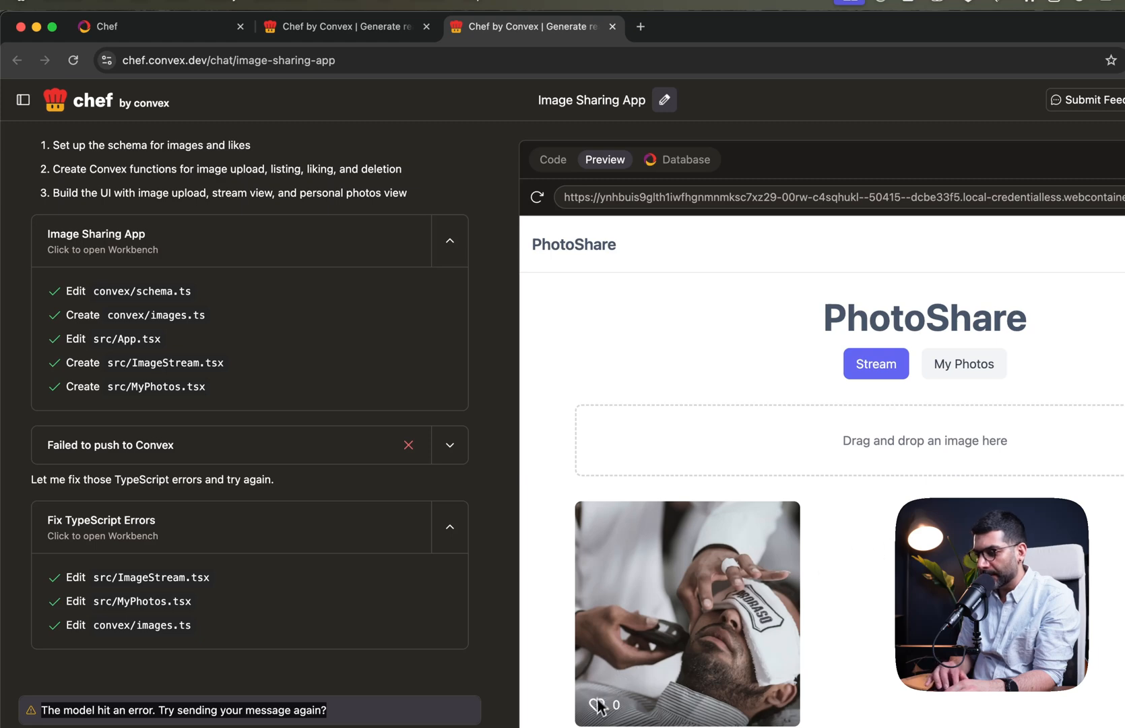
- Heart the uploaded photo so it shows 1 like, then view the Database tables
{"action": "left_click", "coordinate": [596, 704]}
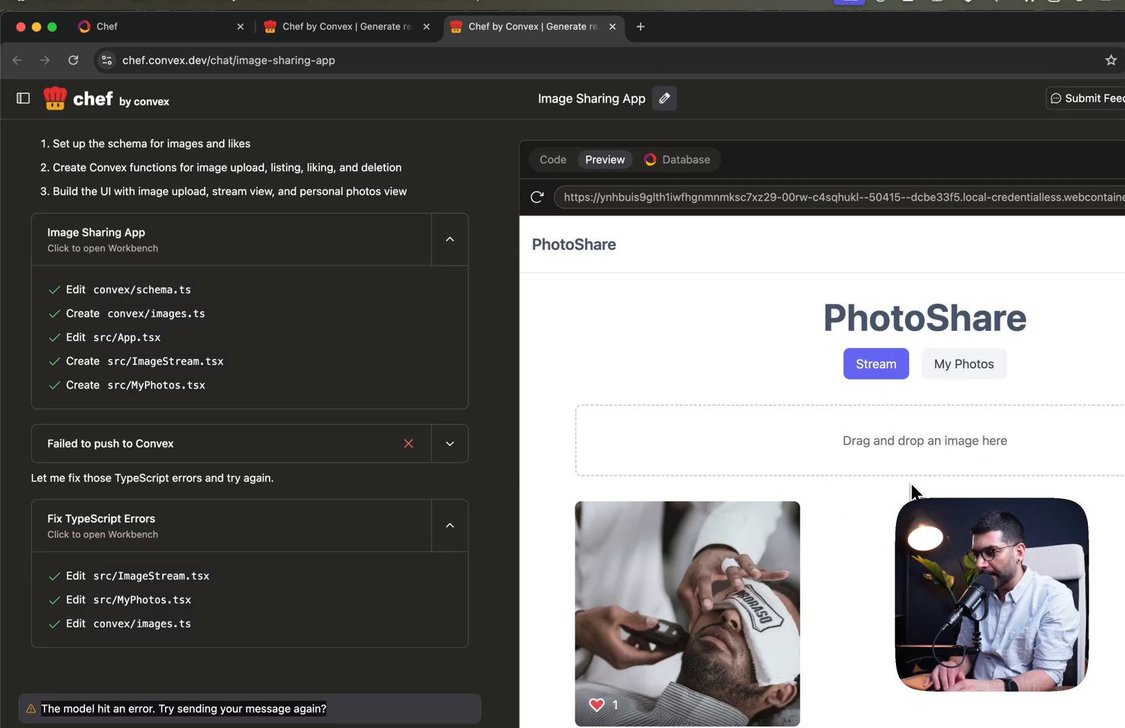
{"action": "left_click", "coordinate": [684, 159]}
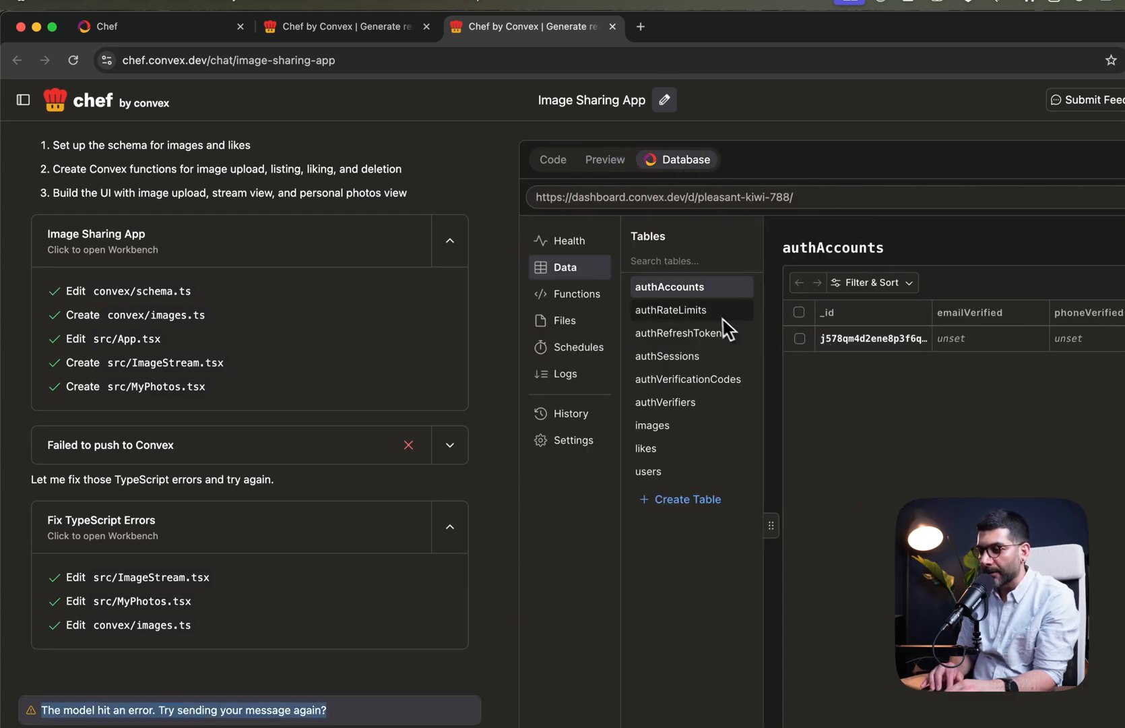
- View the one-row images, likes and users tables, then the Functions list
{"action": "left_click", "coordinate": [652, 426]}
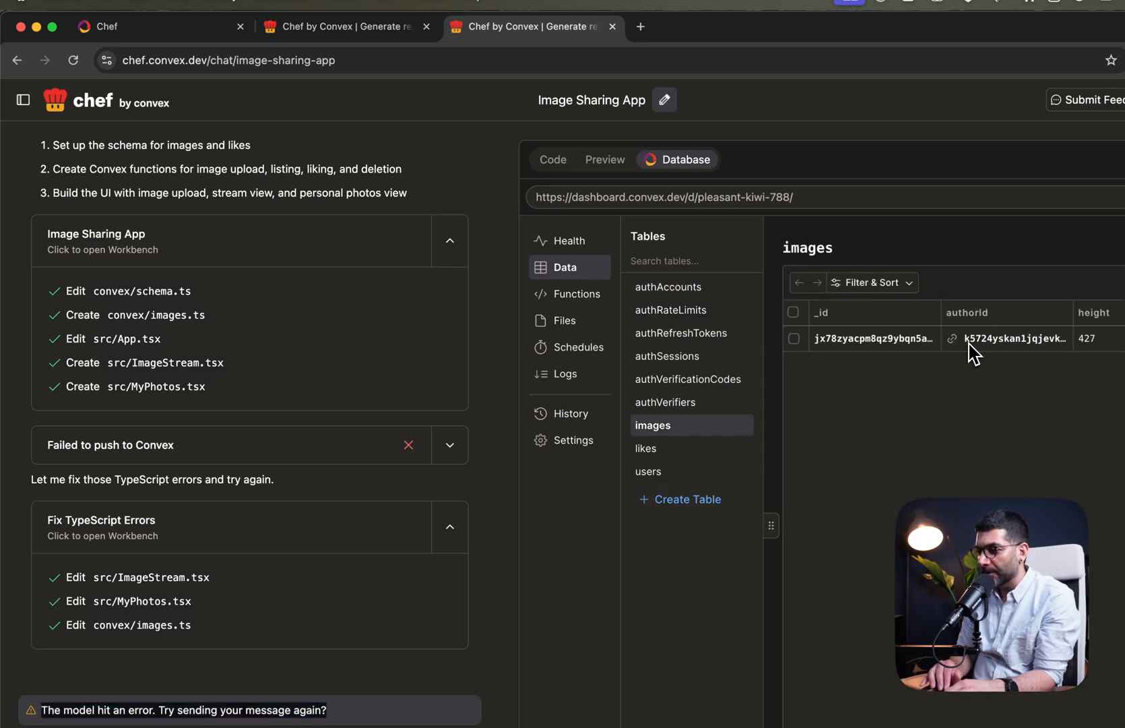
{"action": "left_click", "coordinate": [646, 448]}
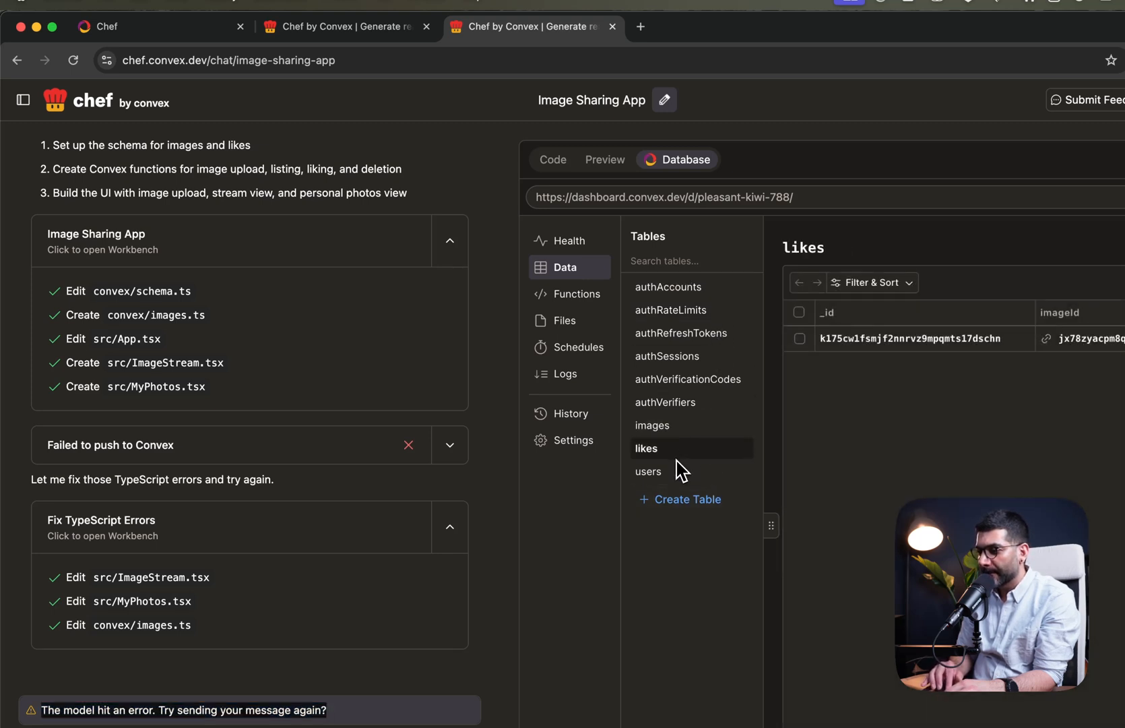
{"action": "left_click", "coordinate": [649, 471]}
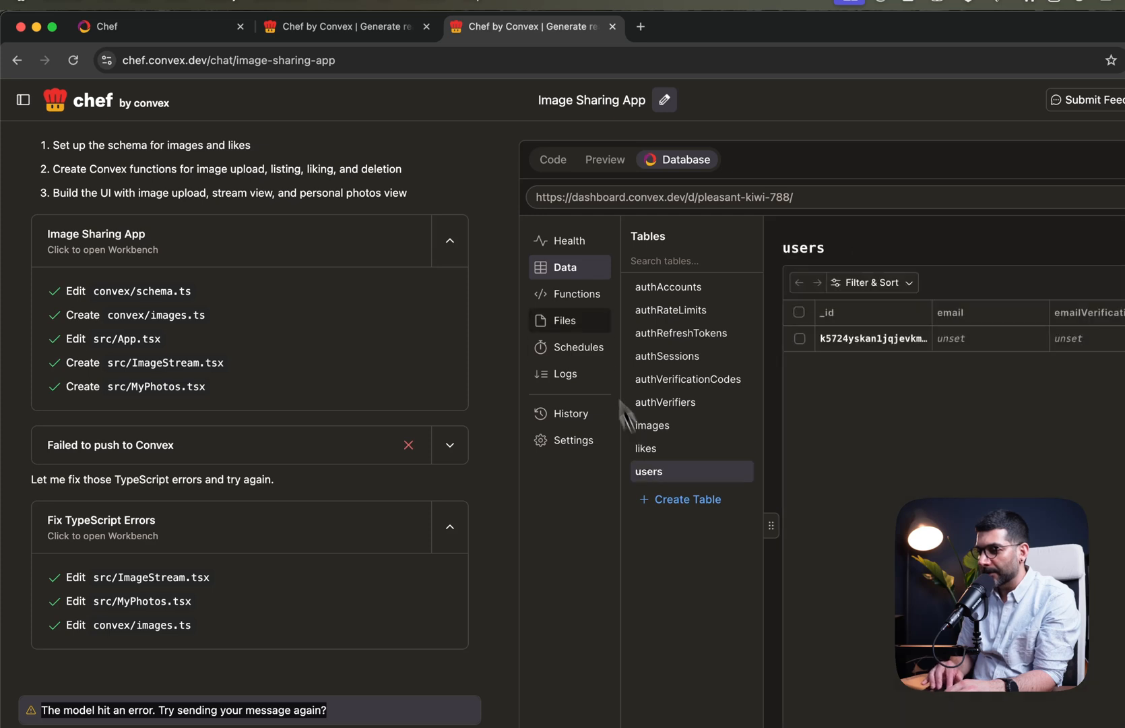
{"action": "left_click", "coordinate": [576, 294]}
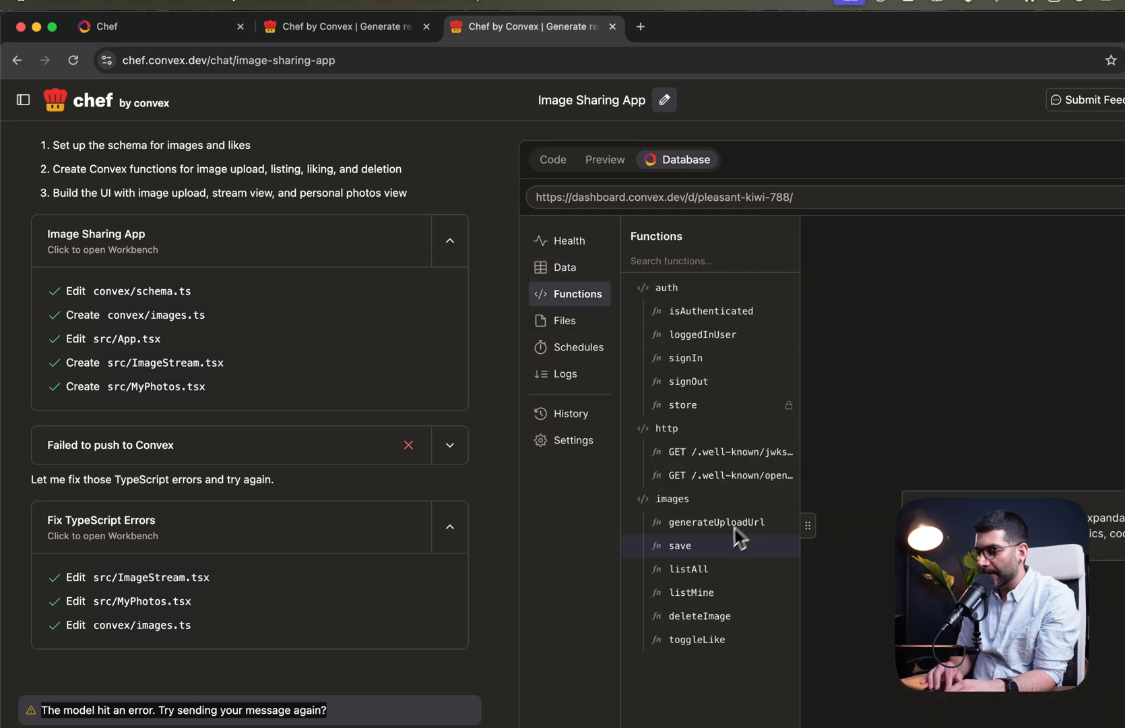
- Read the generateUploadUrl function's source code
{"action": "left_click", "coordinate": [719, 521]}
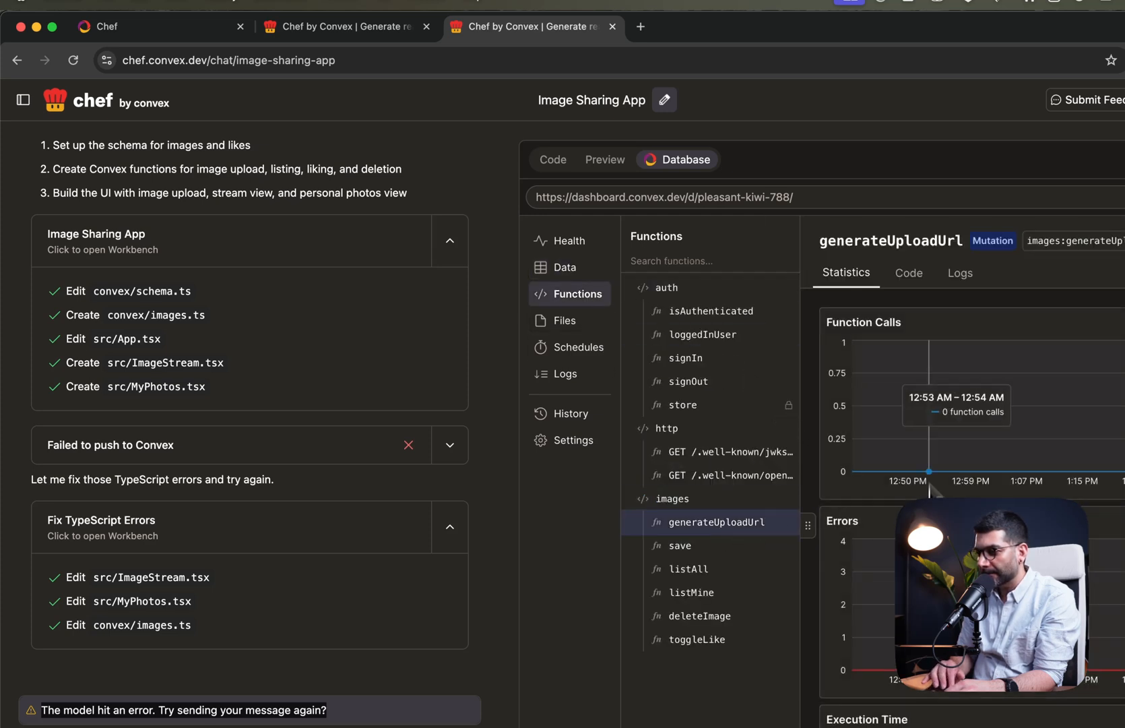
{"action": "left_click", "coordinate": [908, 273]}
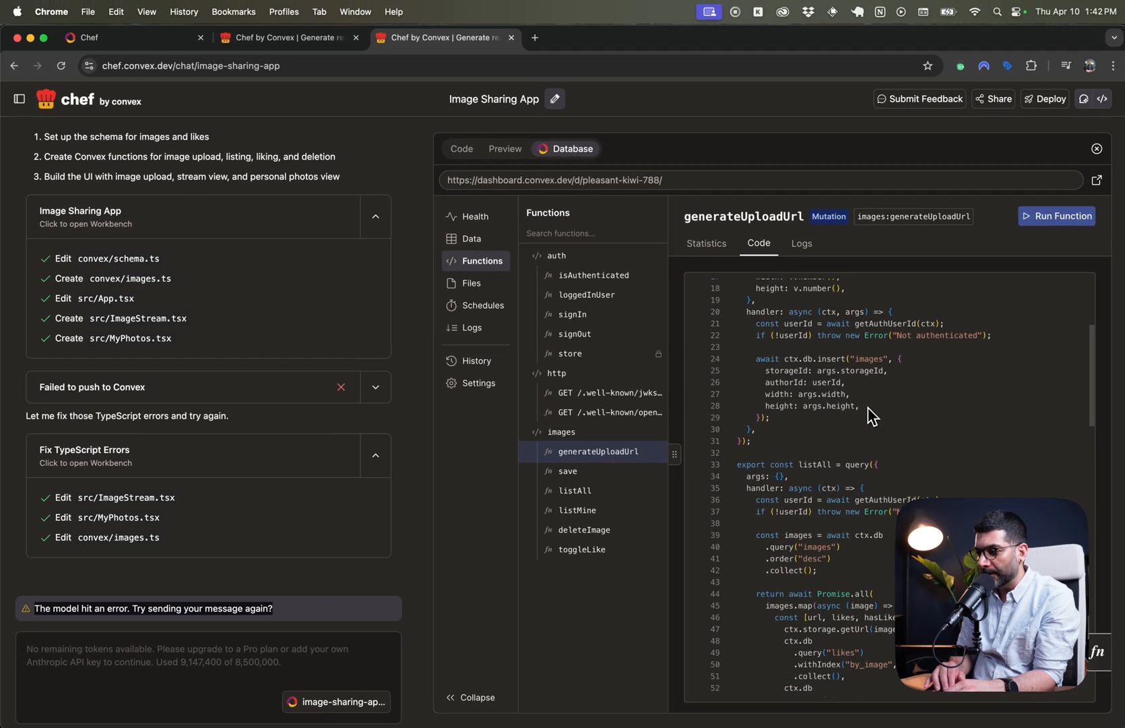
{"action": "scroll", "scroll_direction": "down", "scroll_amount": 3}
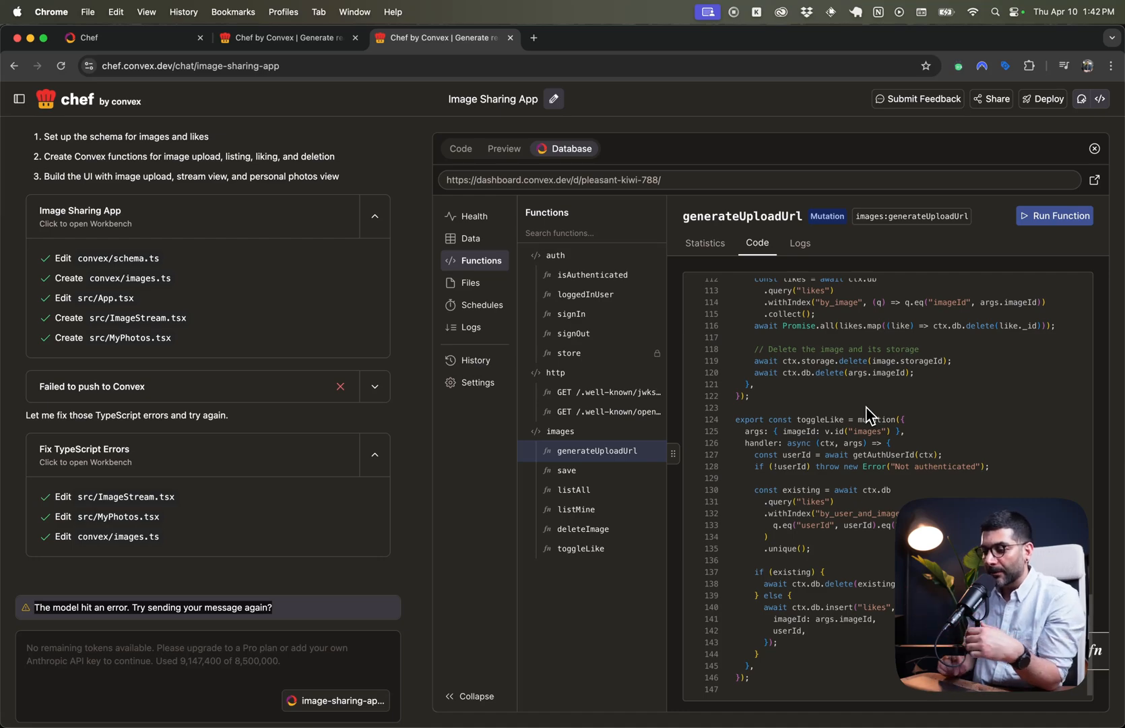
- Read through the save function and the listAll query's code
{"action": "left_click", "coordinate": [575, 471]}
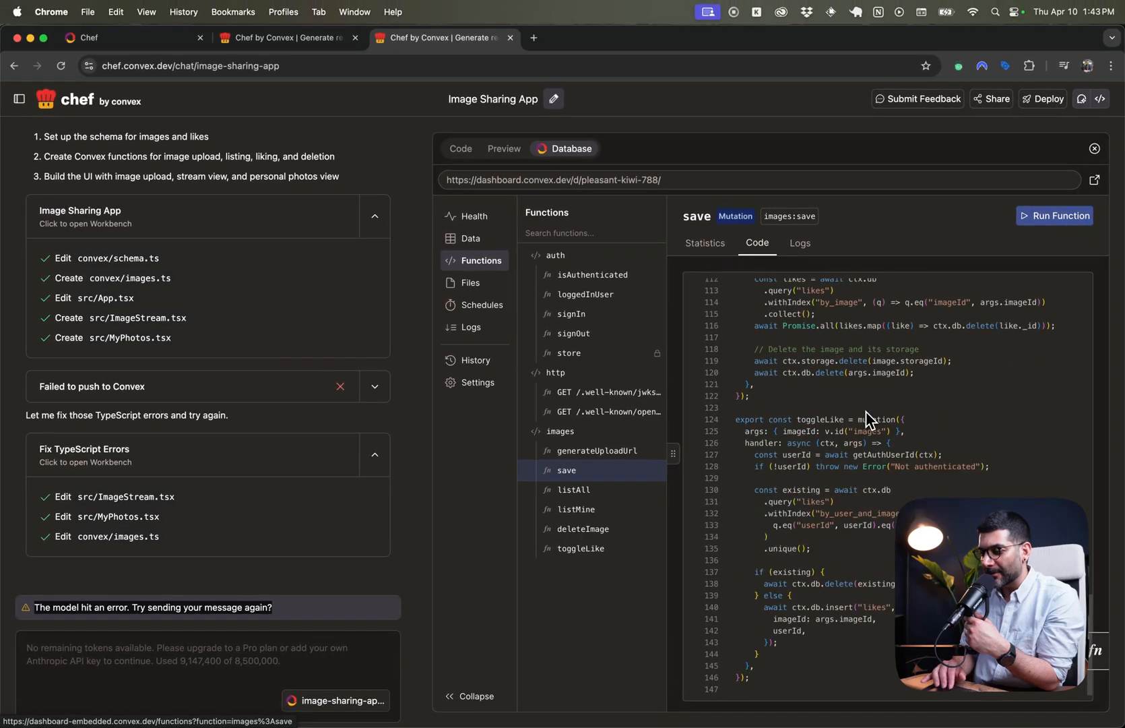
{"action": "left_click", "coordinate": [571, 470]}
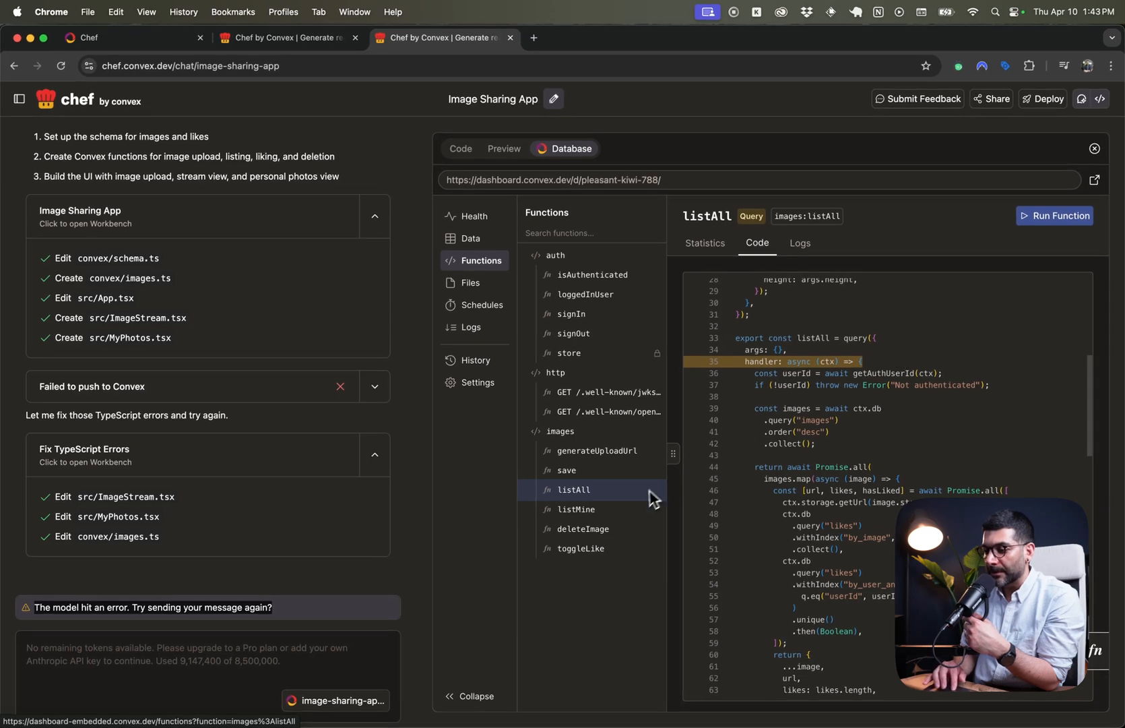
{"action": "mouse_move", "coordinate": [637, 512]}
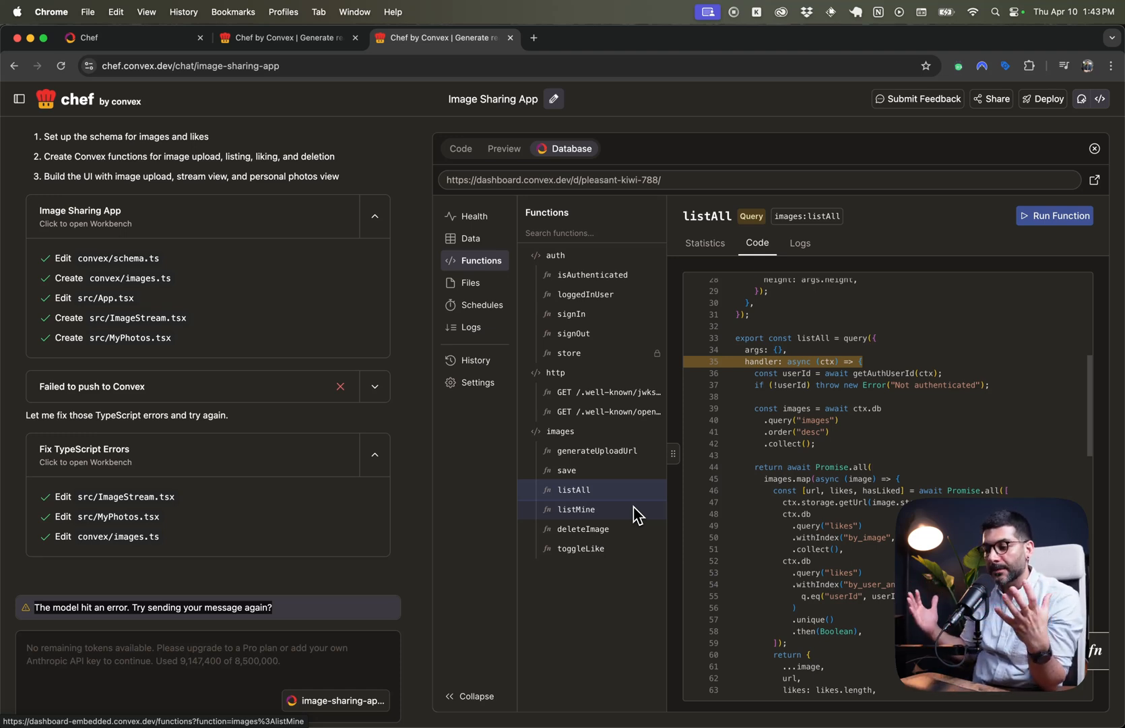
{"action": "scroll", "scroll_direction": "down", "scroll_amount": 3}
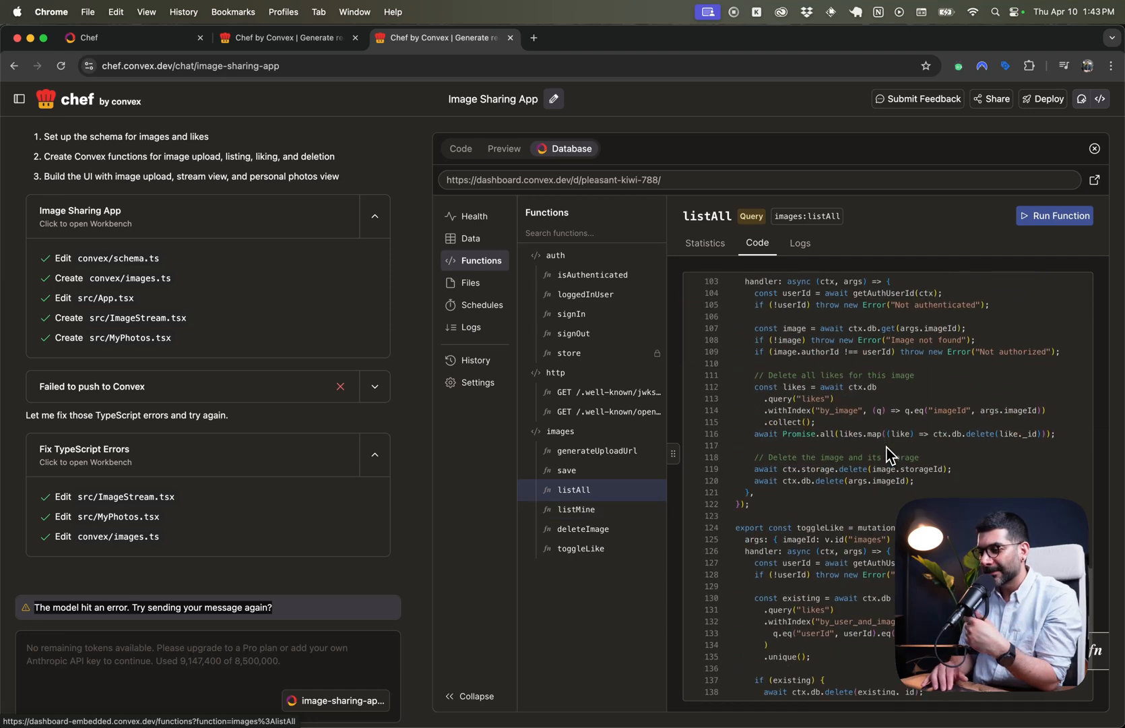
{"action": "scroll", "scroll_direction": "down", "scroll_amount": 3}
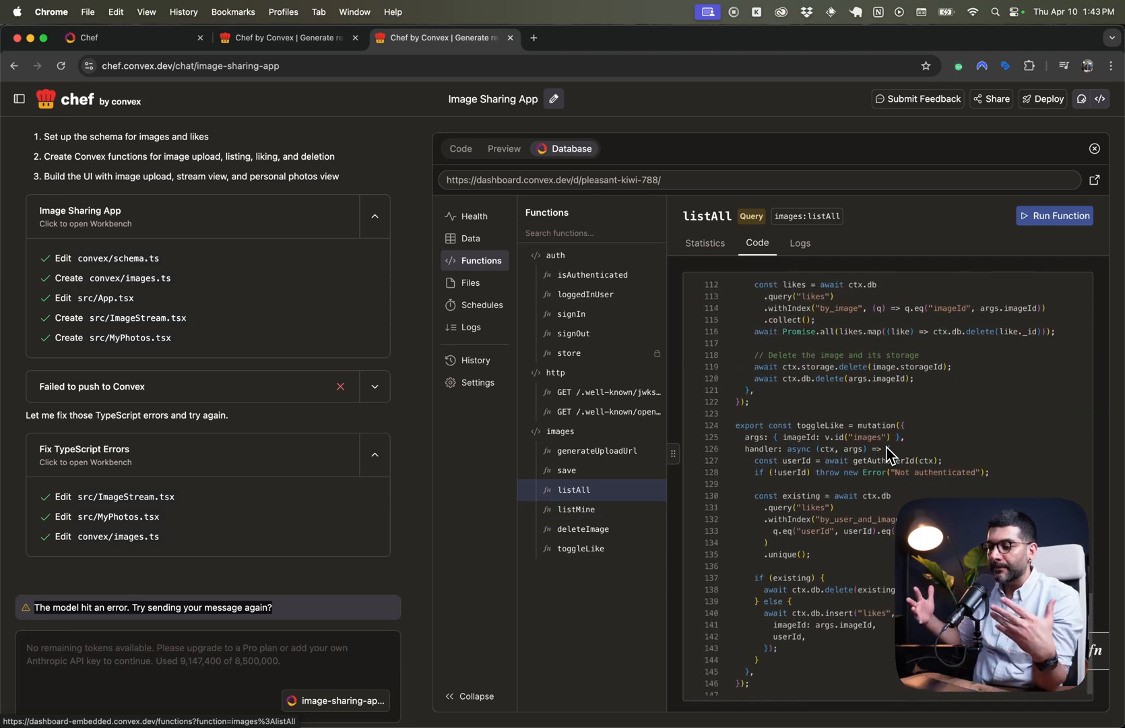